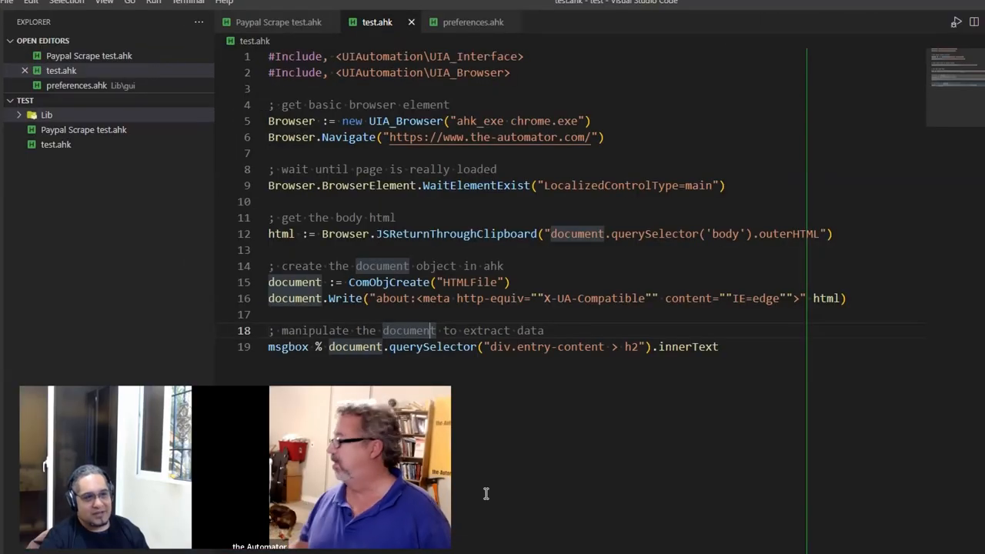
mouse_move(740, 101)
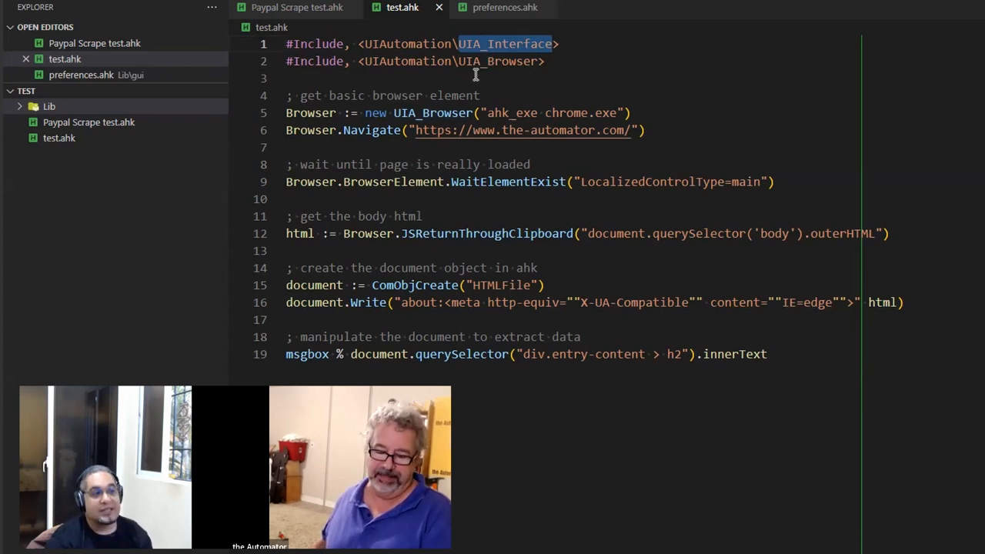
- Expand Lib and UIAutomation to list UIA_Browser, UIA_Constants and UIA_Interface, highlighting library names
double_click(500, 61)
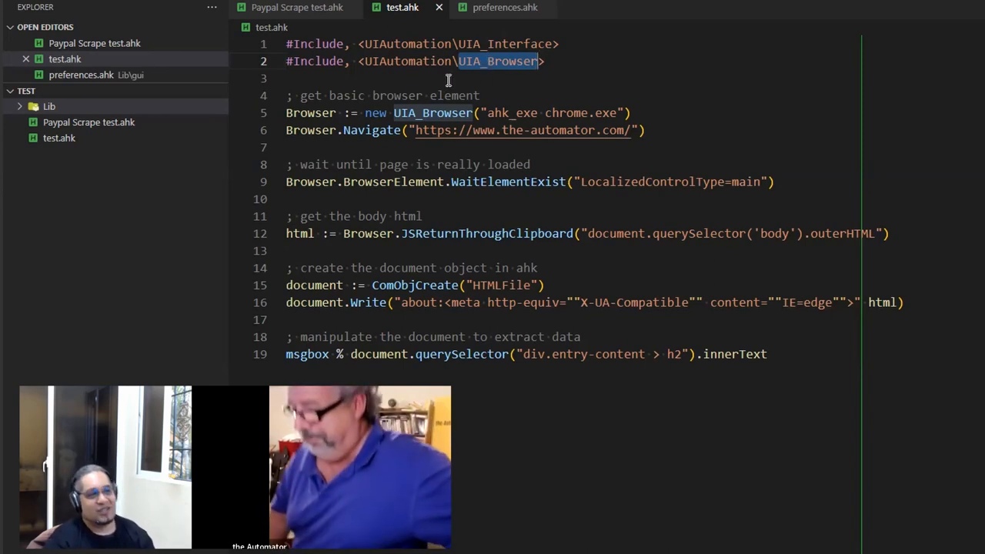
click(48, 106)
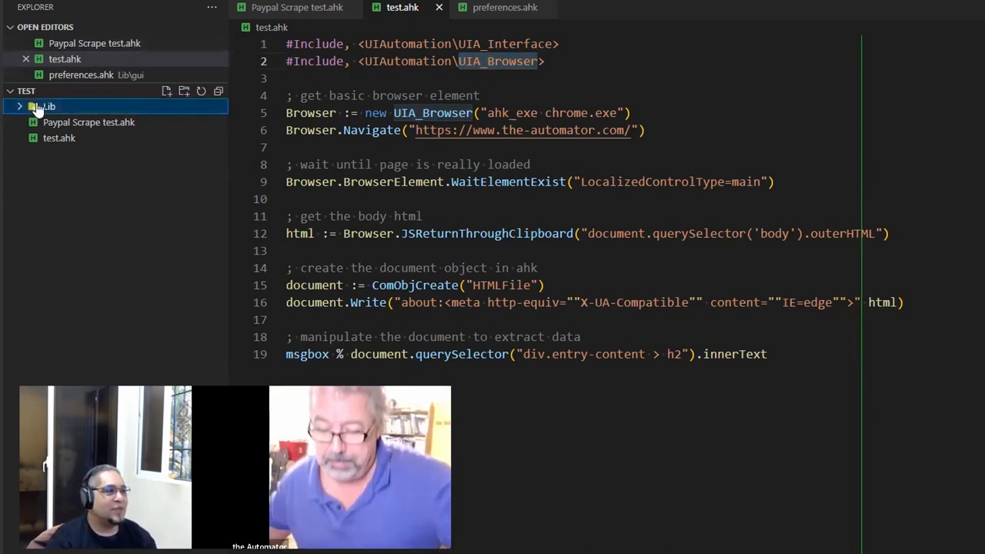
click(49, 107)
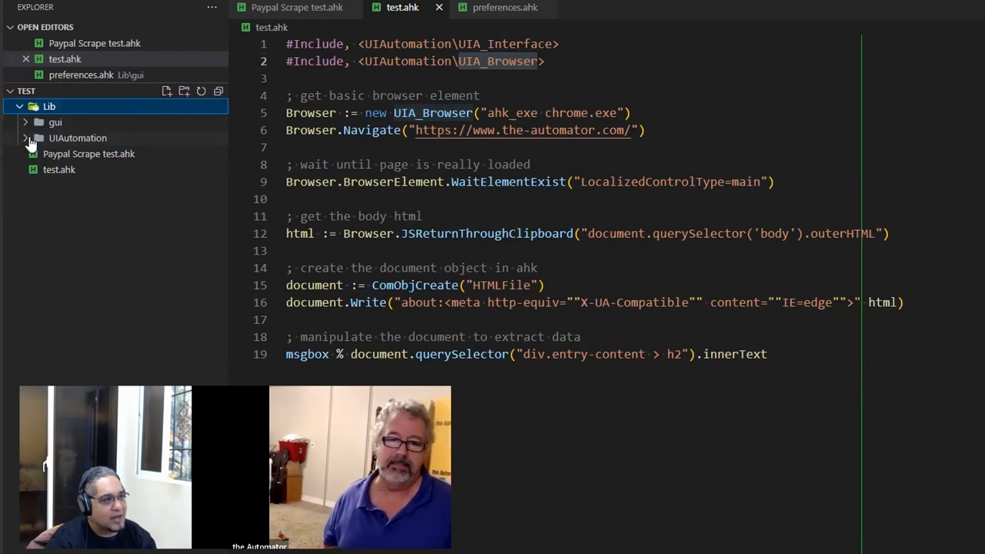
click(77, 138)
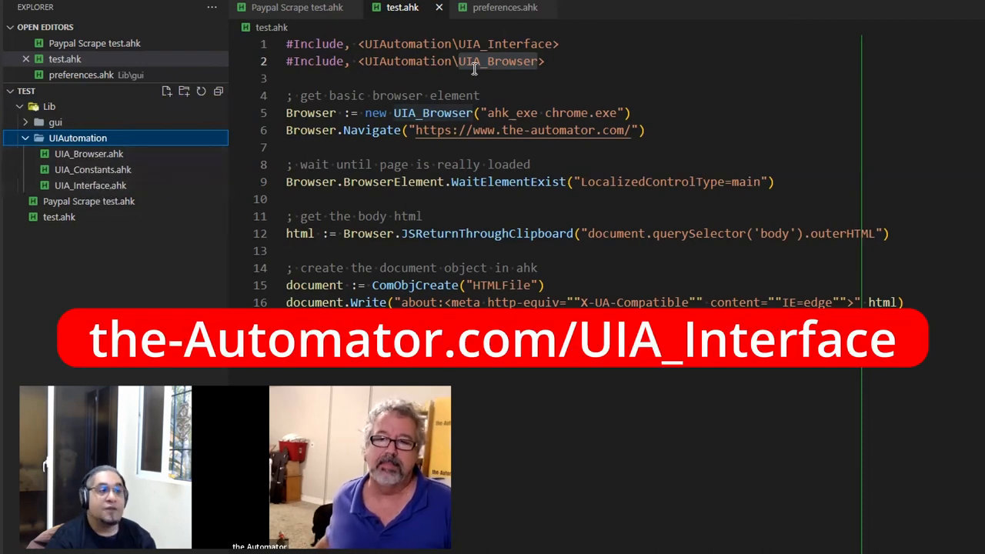
double_click(498, 60)
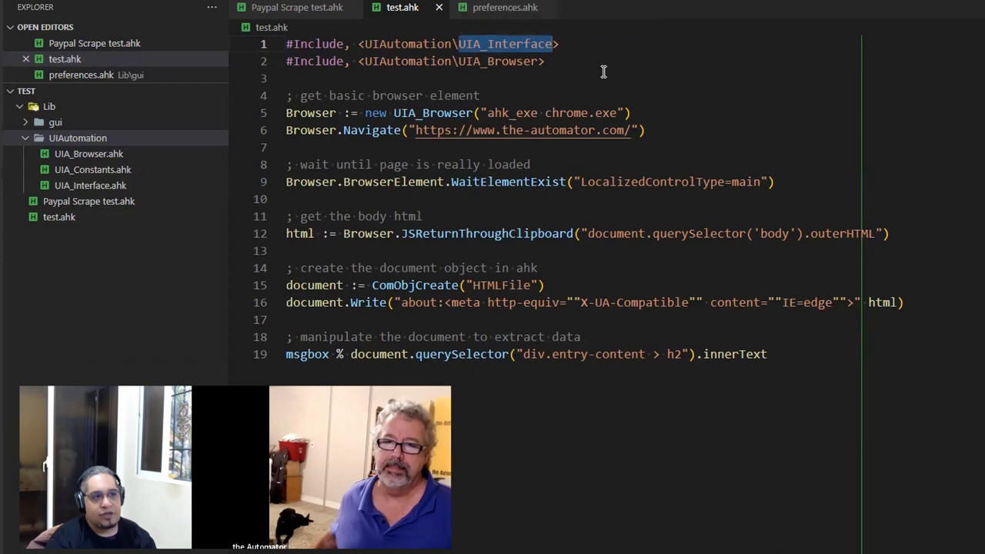
double_click(506, 44)
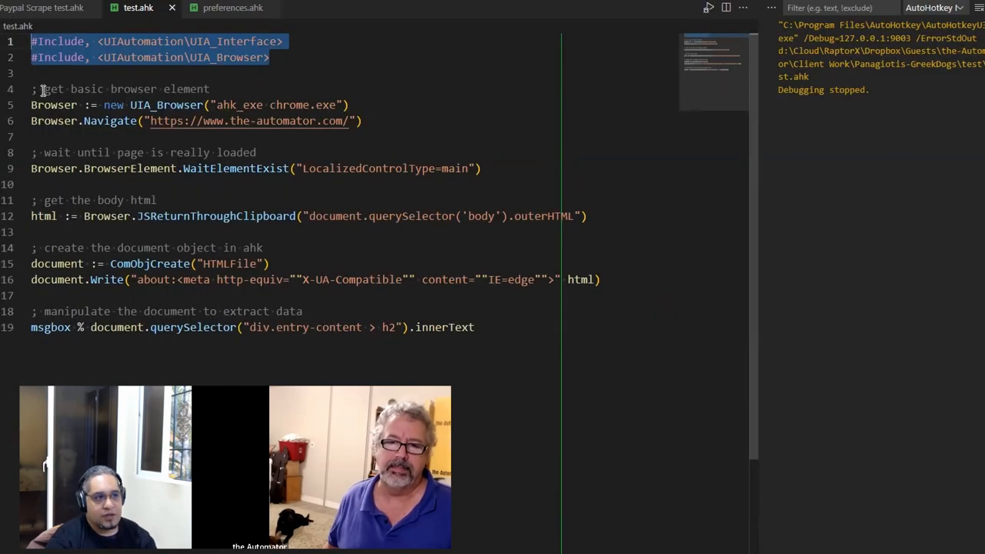
- Highlight the chrome.exe browser target and the word chrome in line 5
click(100, 247)
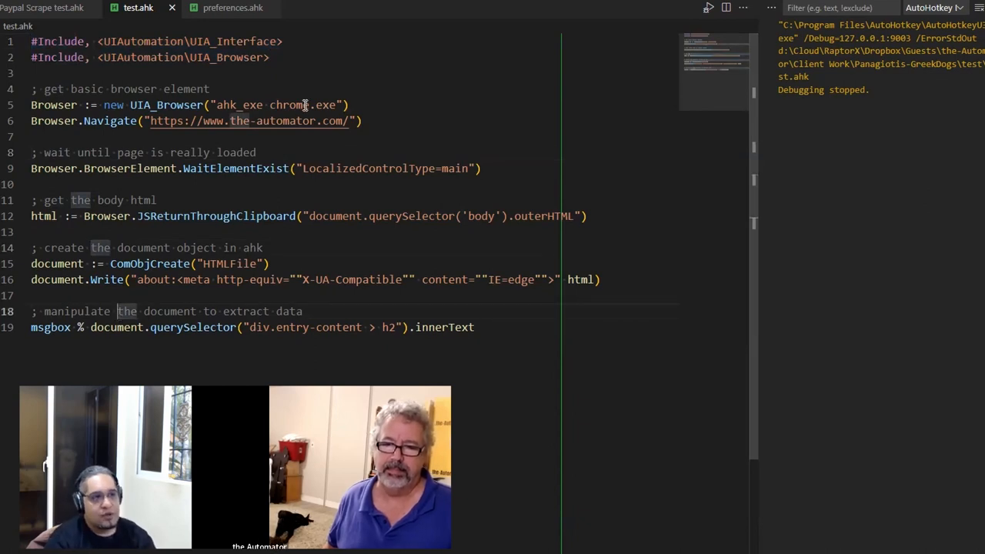
drag(104, 105, 348, 105)
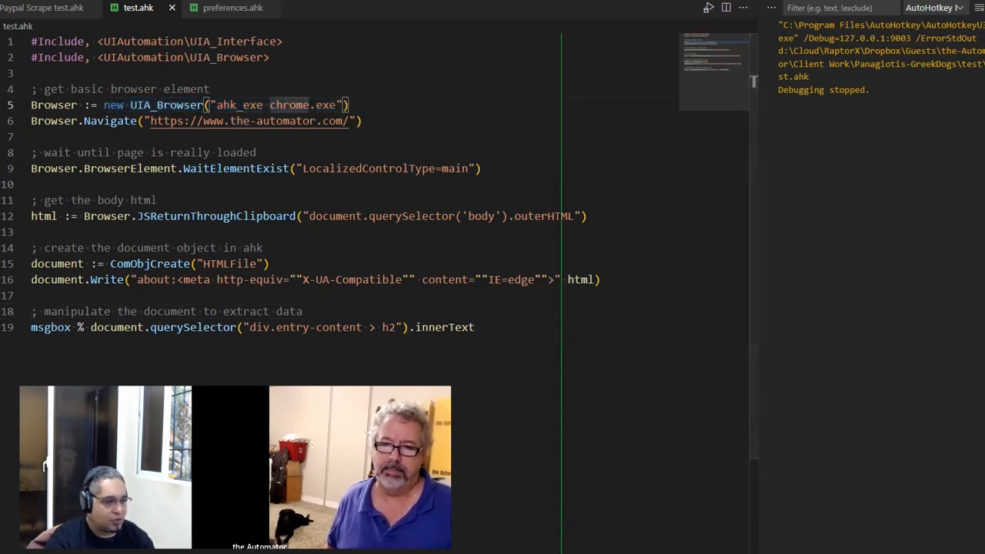
double_click(289, 105)
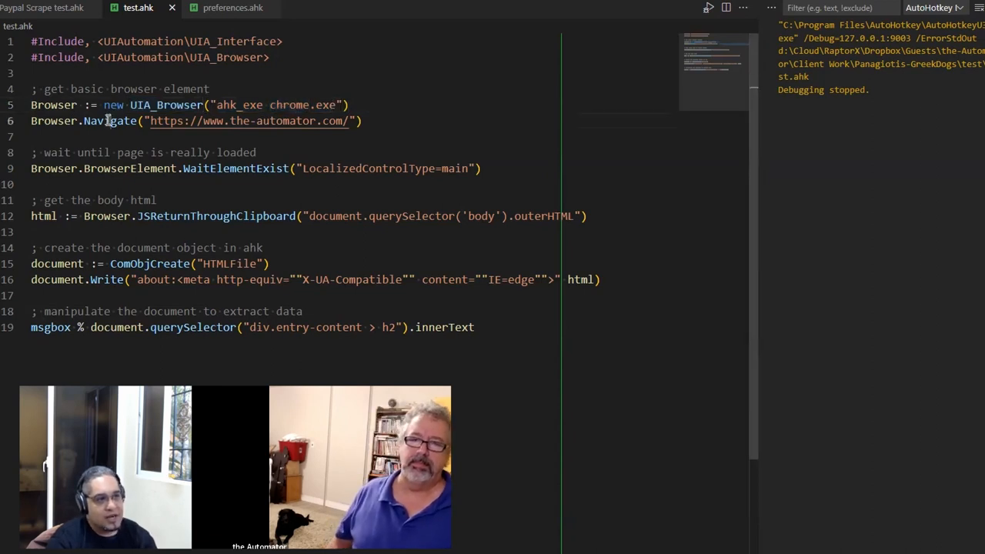
double_click(110, 120)
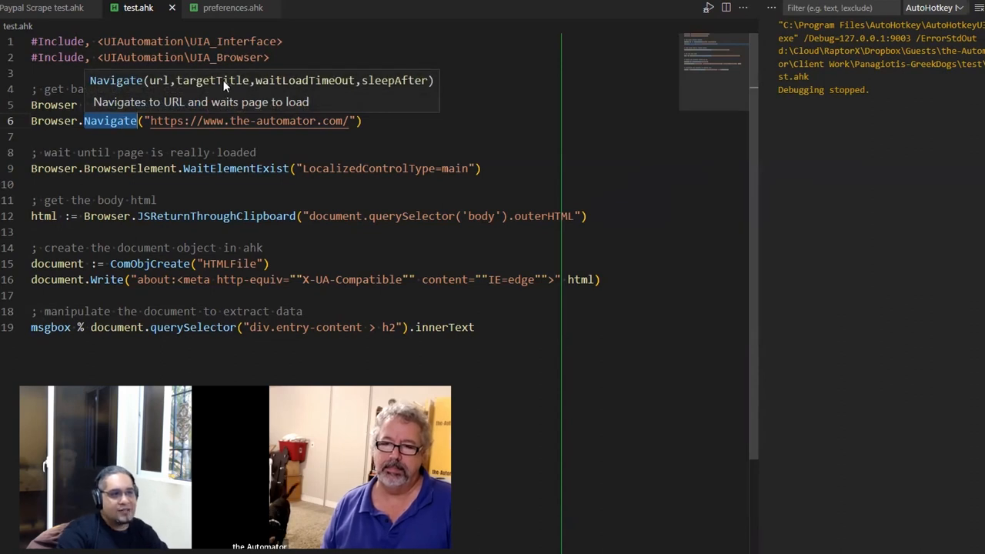
mouse_move(299, 86)
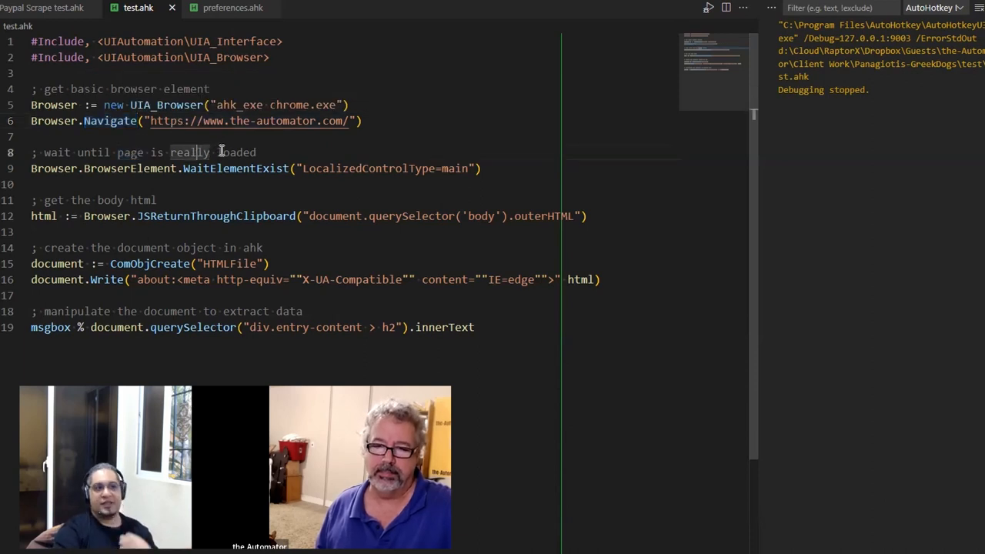
double_click(237, 151)
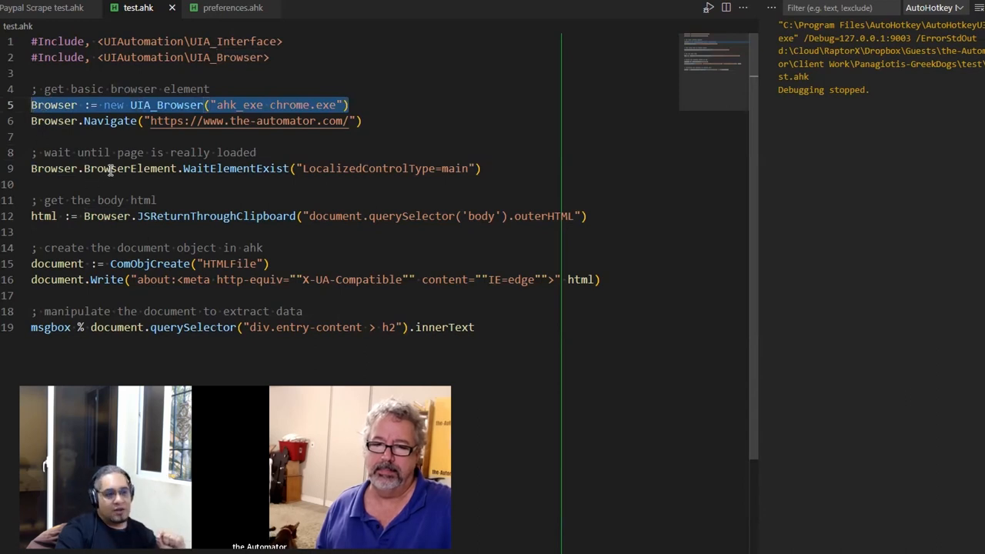
double_click(130, 168)
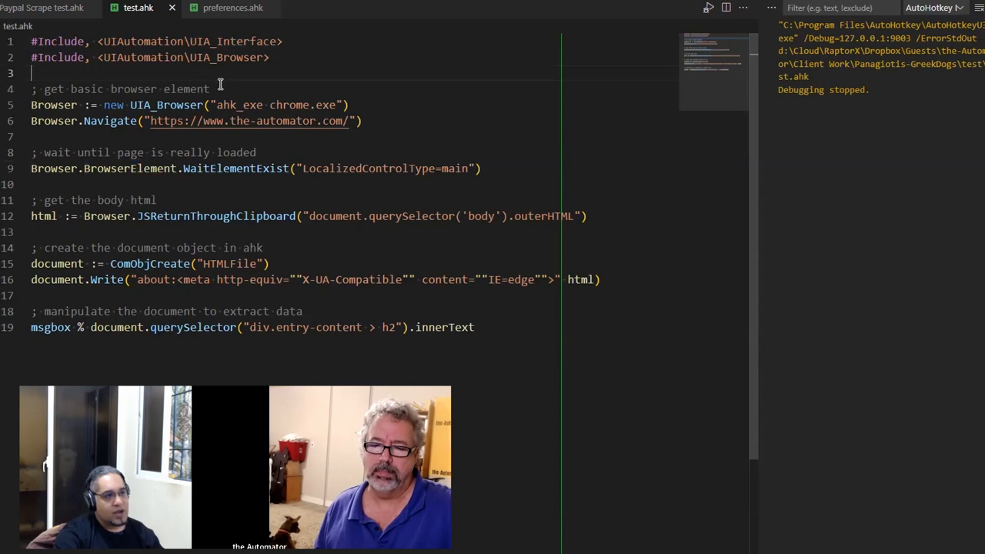
- Type chrome:=UIA_Interface() and chrome.getelementfromhwnd() into test.ahk, selecting the method name
text(UIA_Interface)
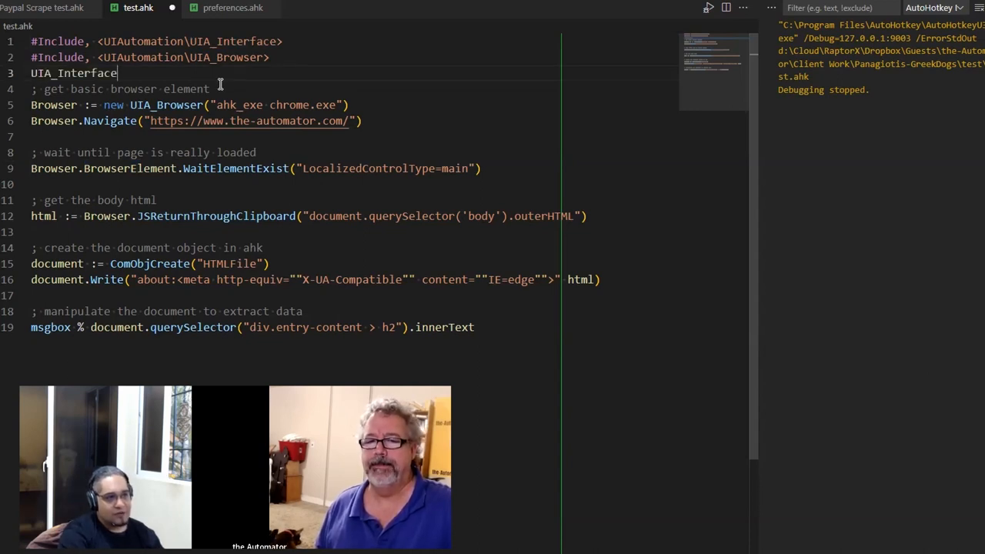
text(())
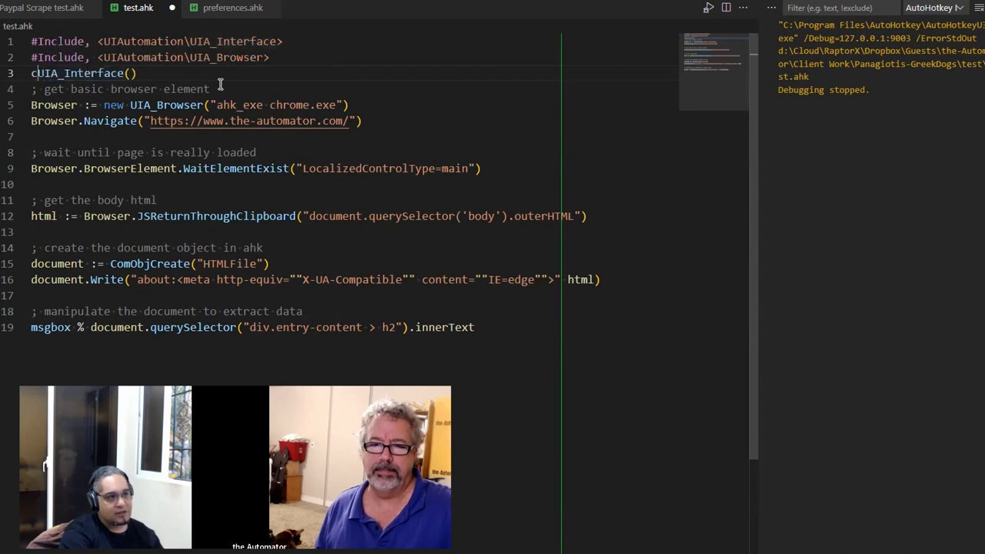
text(hrome:=)
text(chrome.)
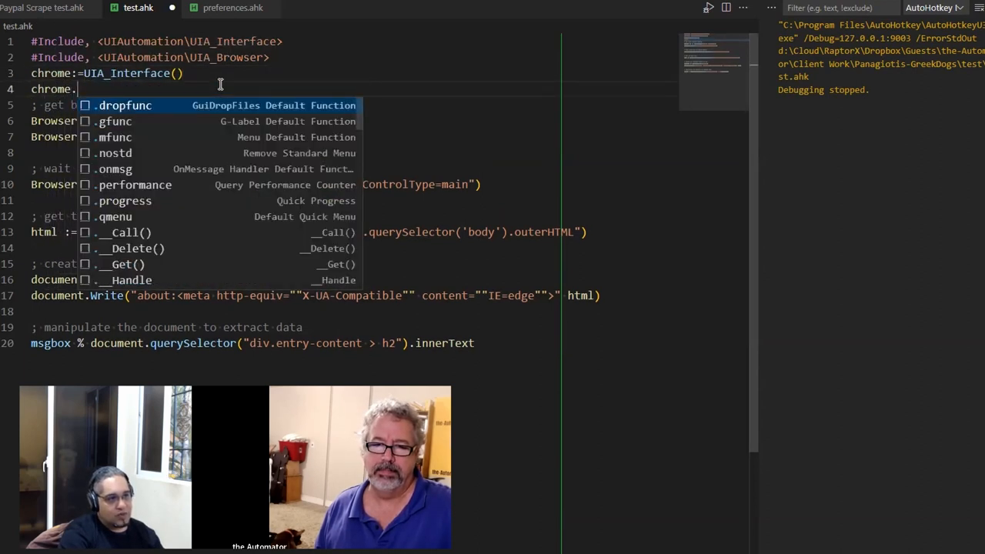
text(getelementfrom)
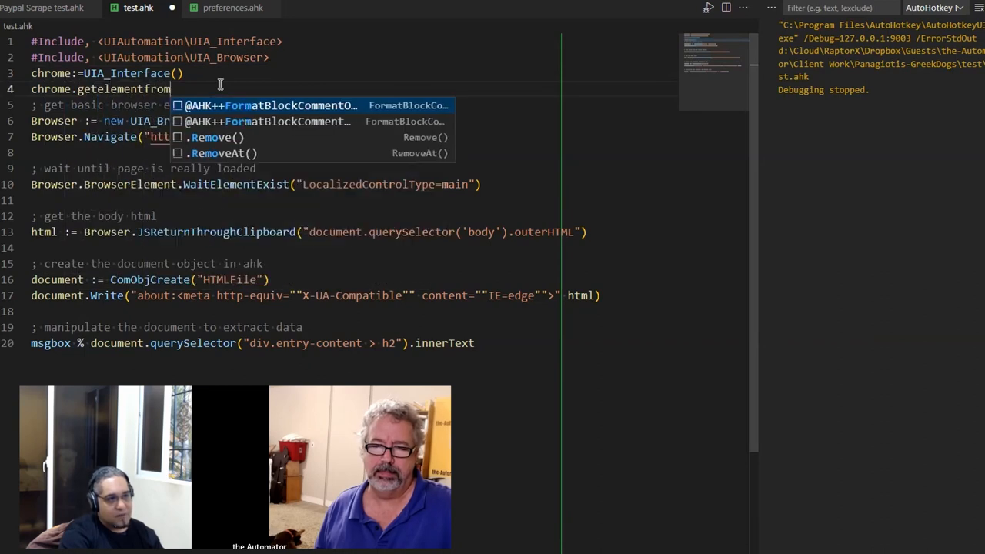
text(hand)
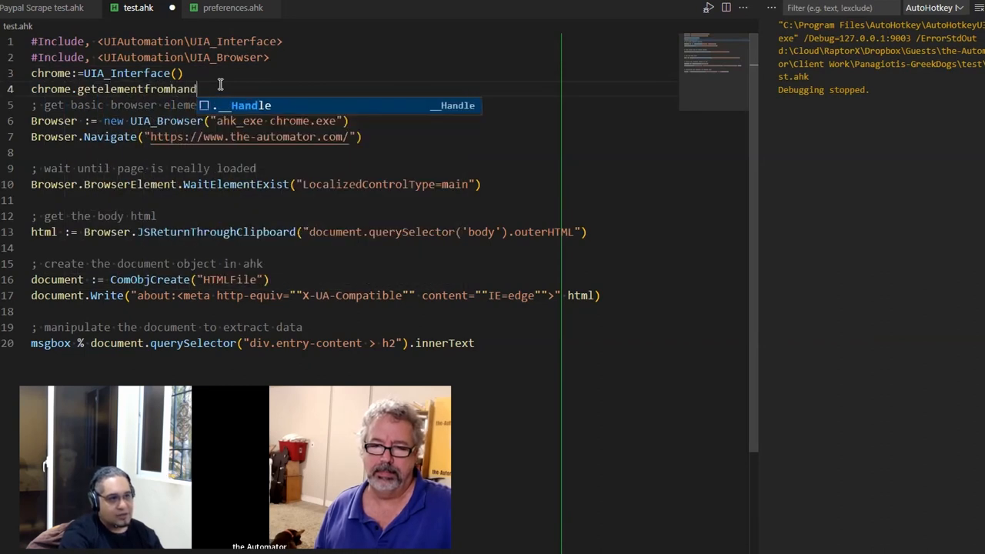
text(wnd()
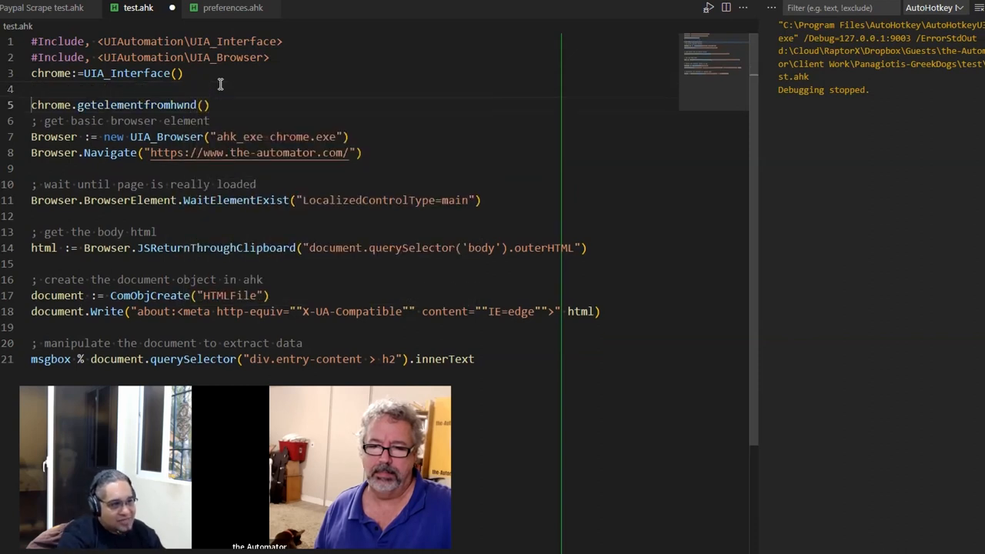
double_click(142, 105)
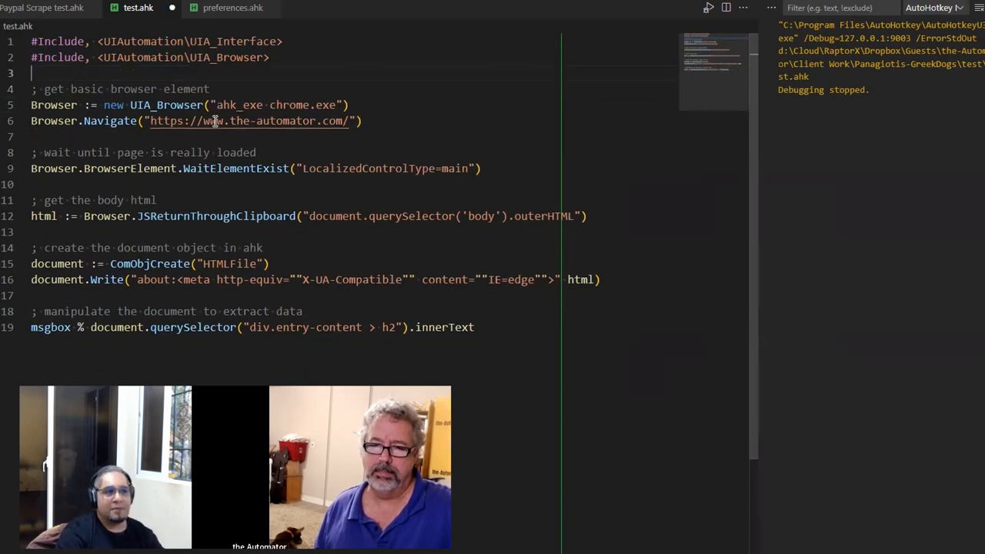
- Select the WaitElementExist method on line 9
double_click(235, 169)
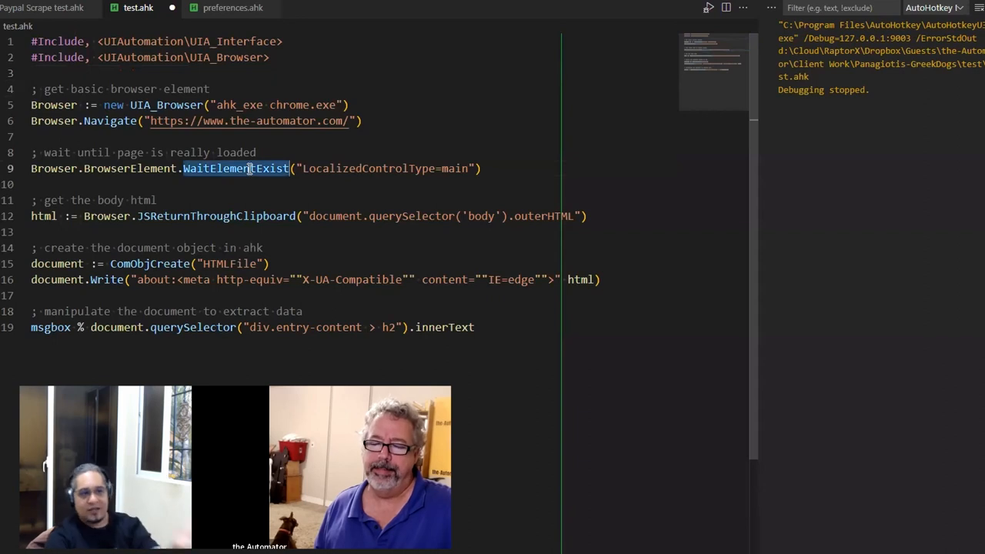
double_click(129, 168)
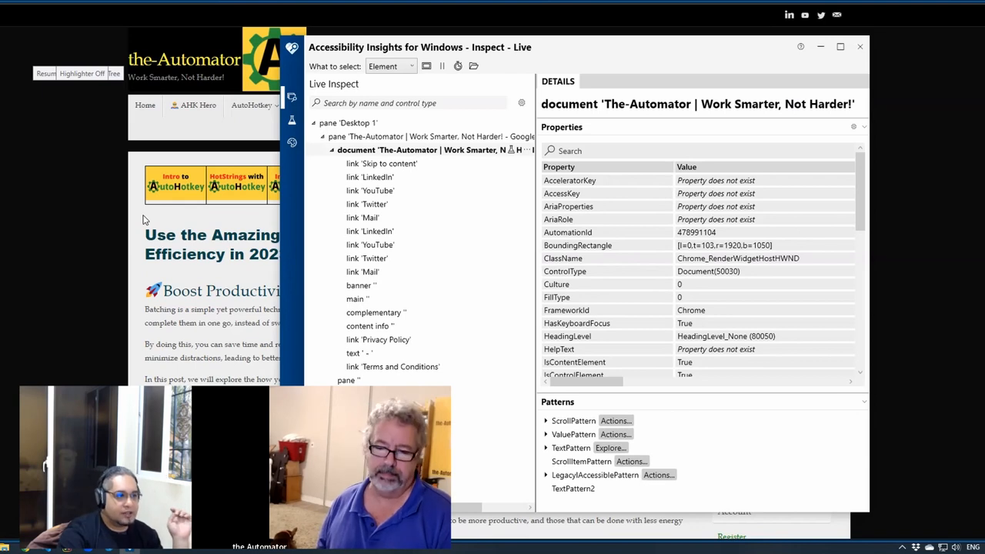
- Inspect the page's document element and scroll through its properties
click(420, 149)
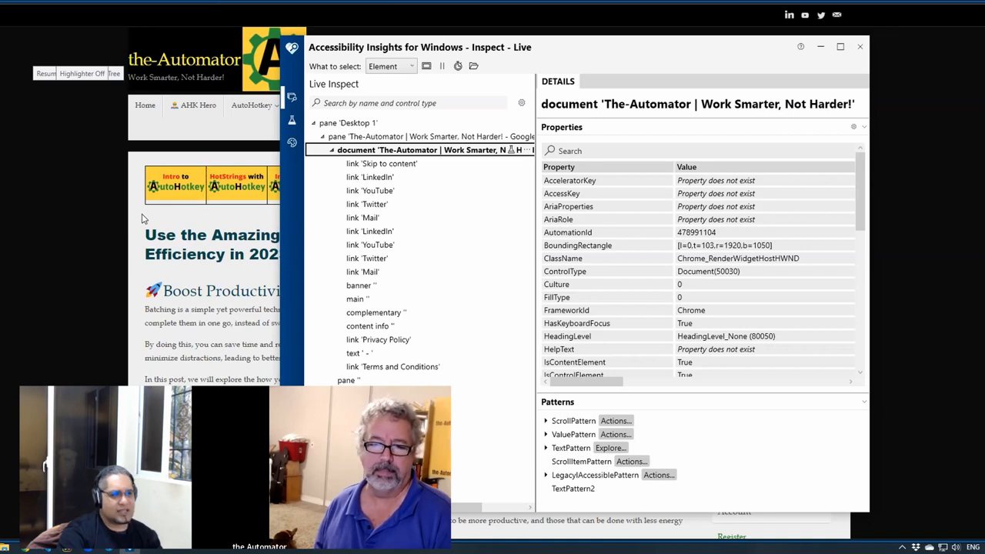
mouse_move(184, 160)
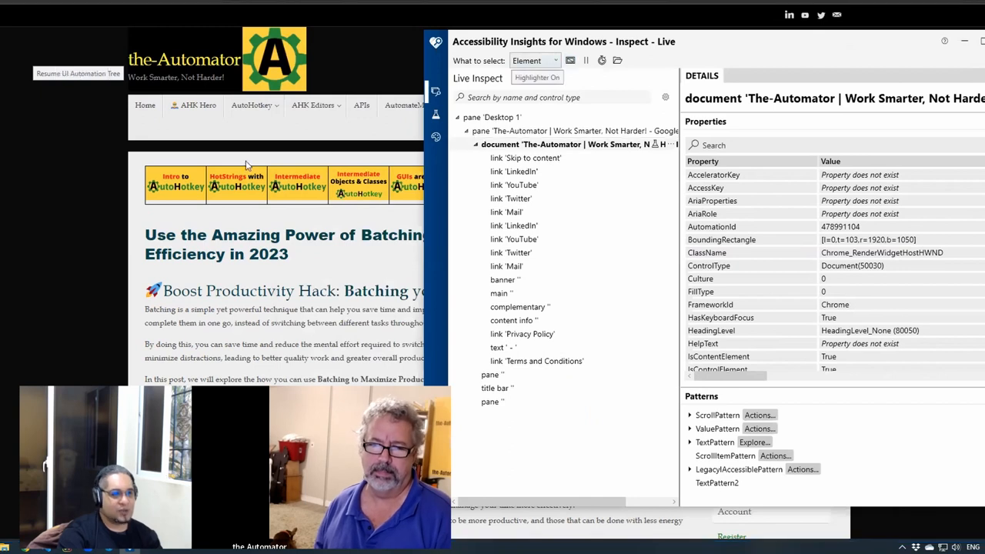
click(499, 293)
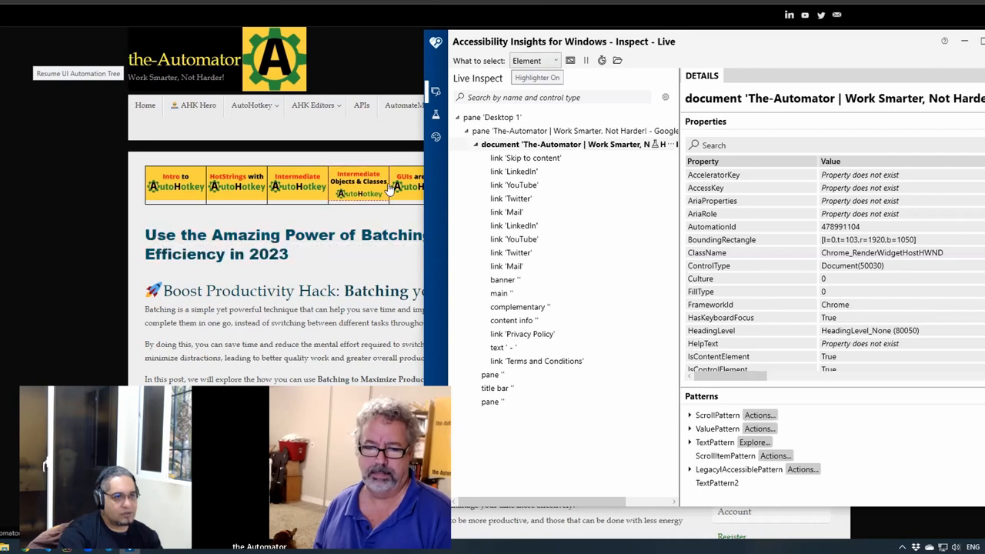
scroll(down, 3)
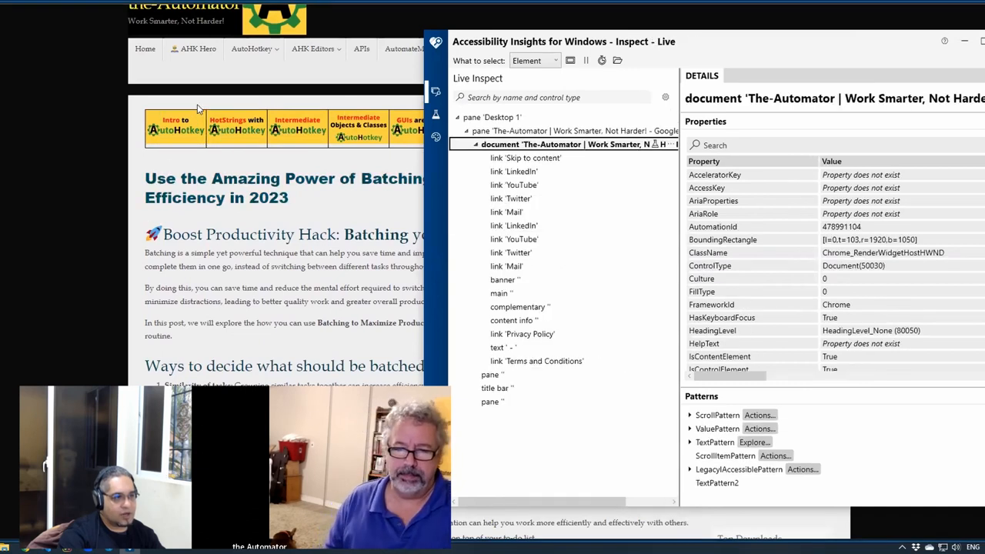
mouse_move(204, 98)
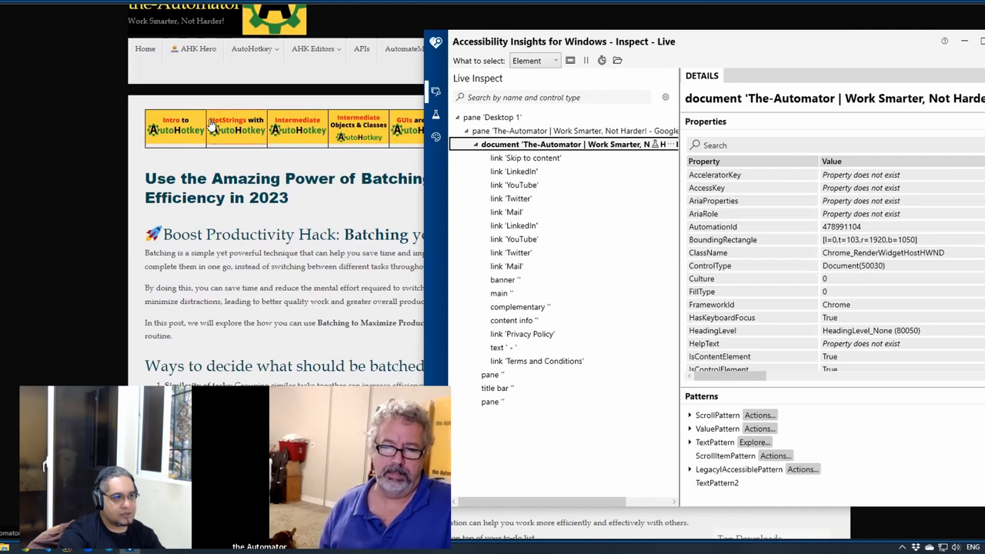
mouse_move(196, 193)
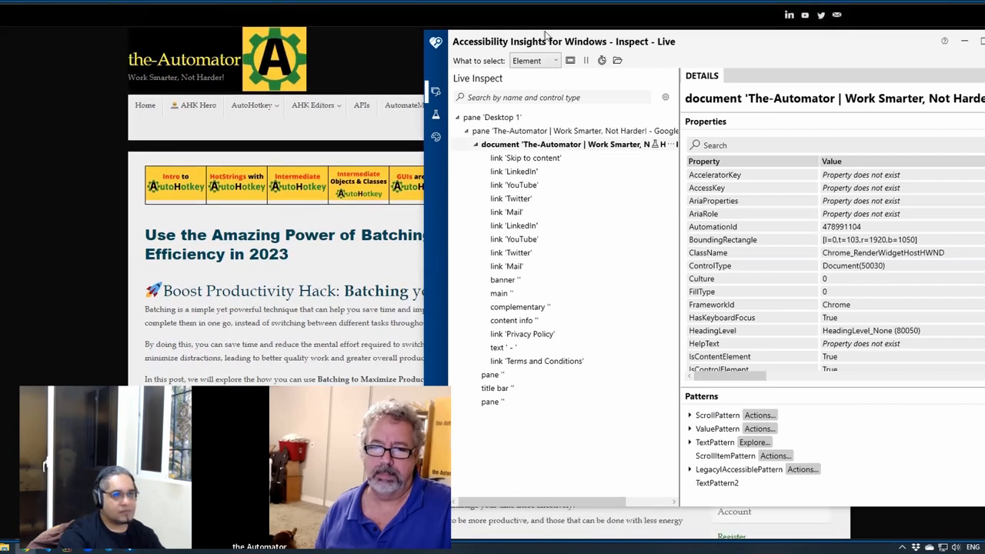
mouse_move(662, 14)
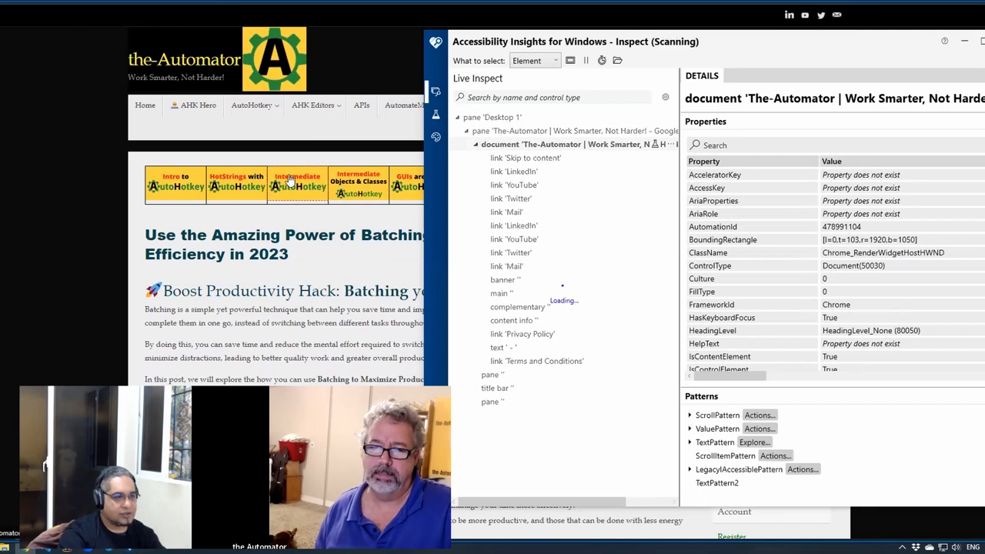
mouse_move(298, 183)
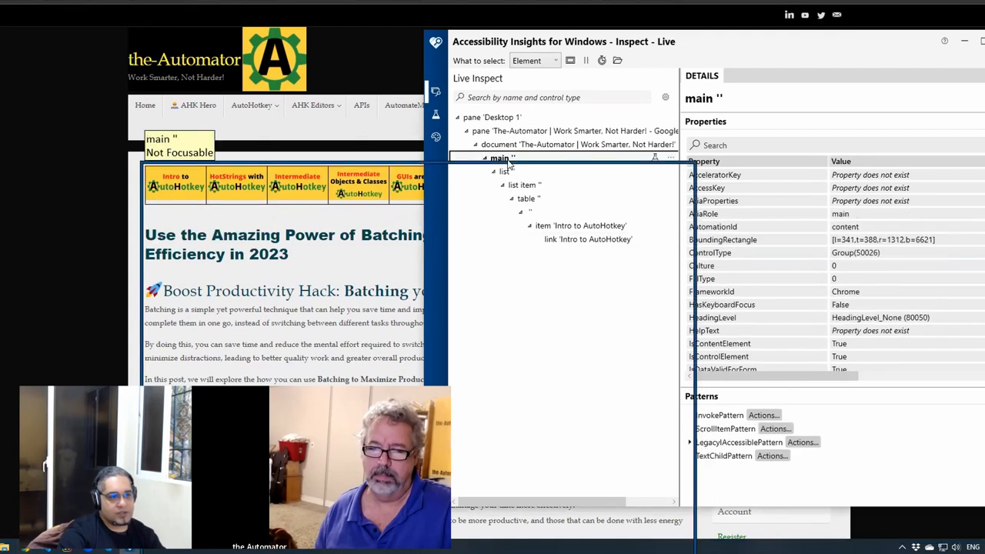
mouse_move(258, 154)
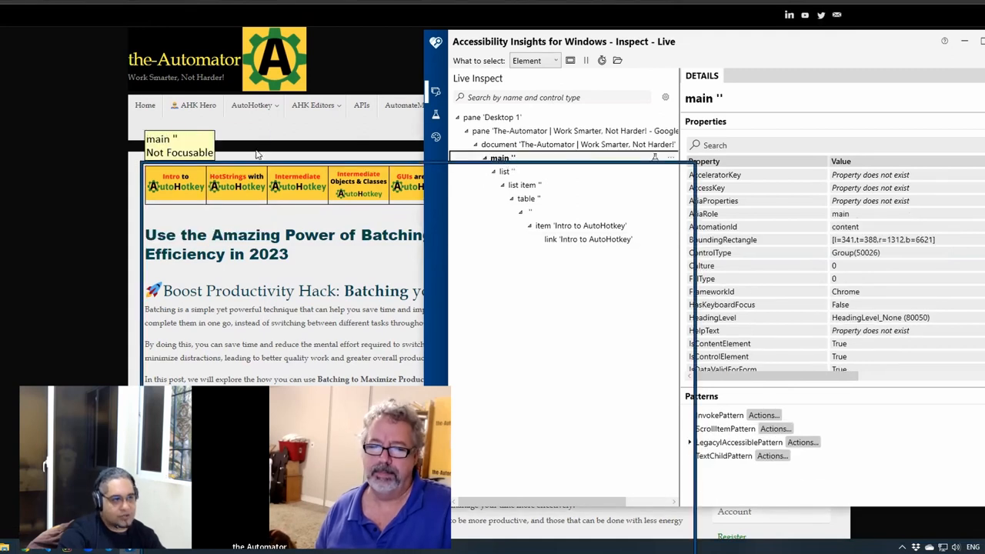
mouse_move(237, 183)
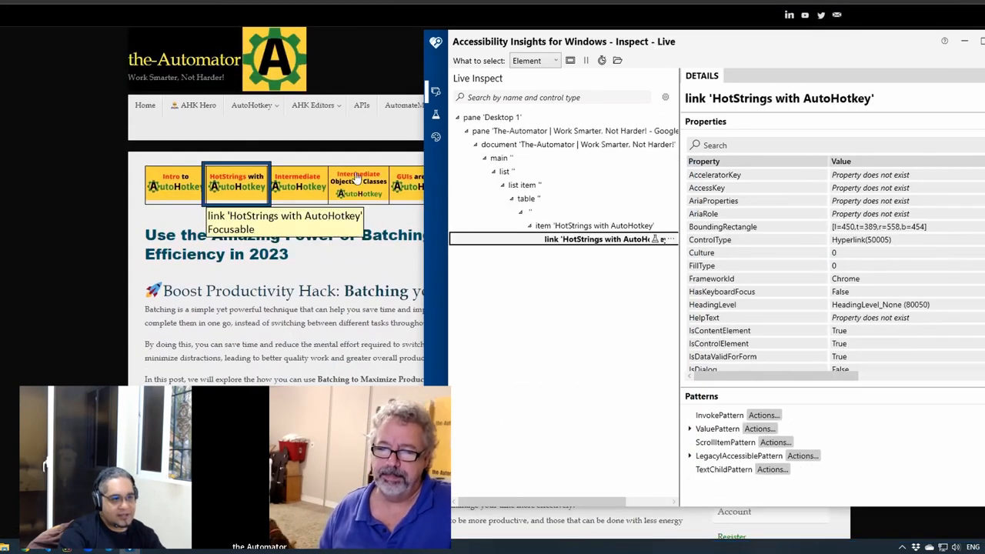
- Select the main landmark and scroll its properties to LocalizedControlType: main
click(499, 158)
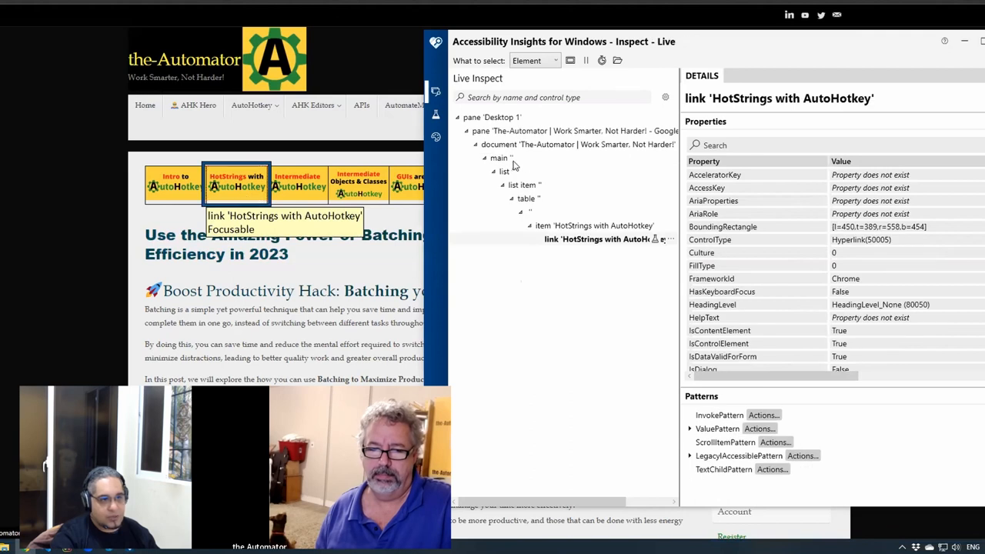
click(498, 157)
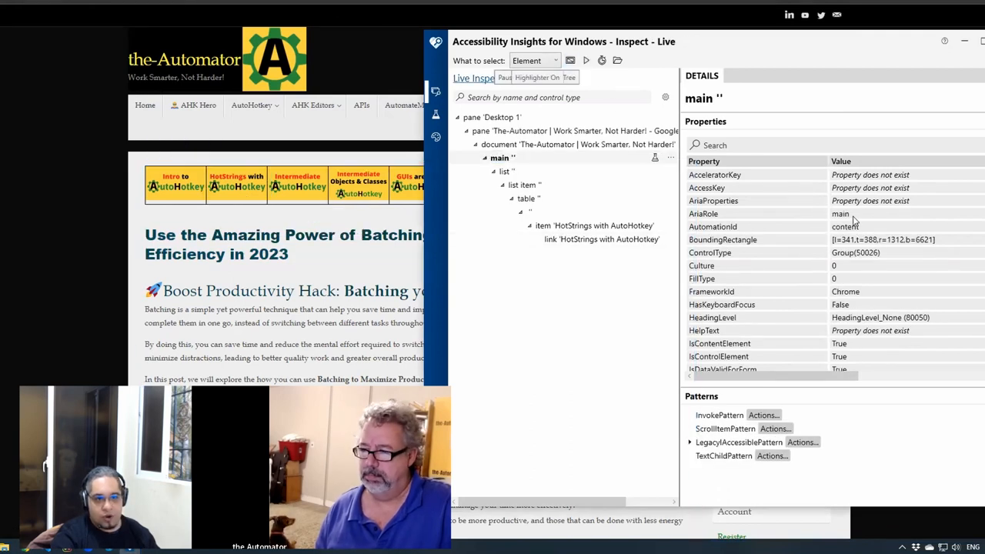
scroll(down, 3)
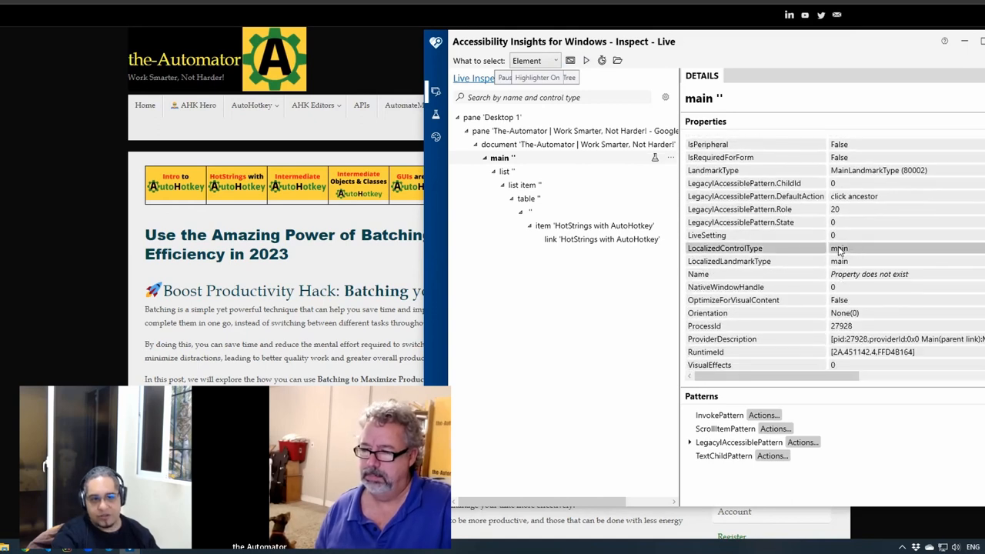
key(alt+tab)
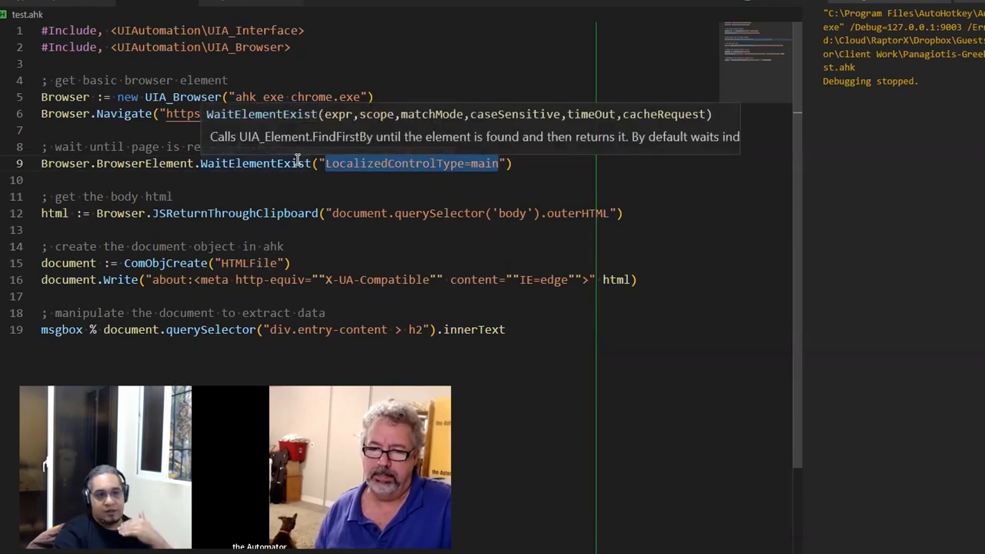
mouse_move(601, 122)
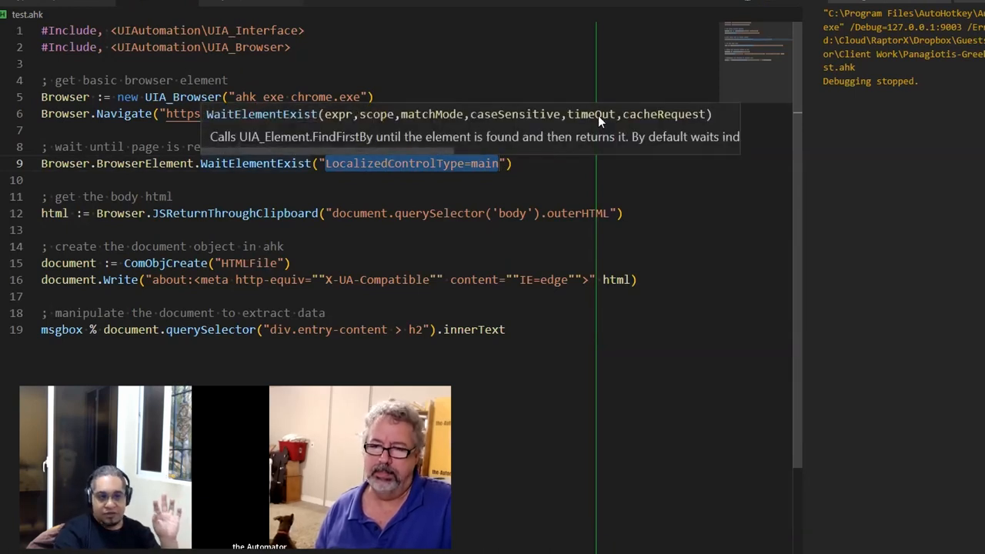
mouse_move(570, 146)
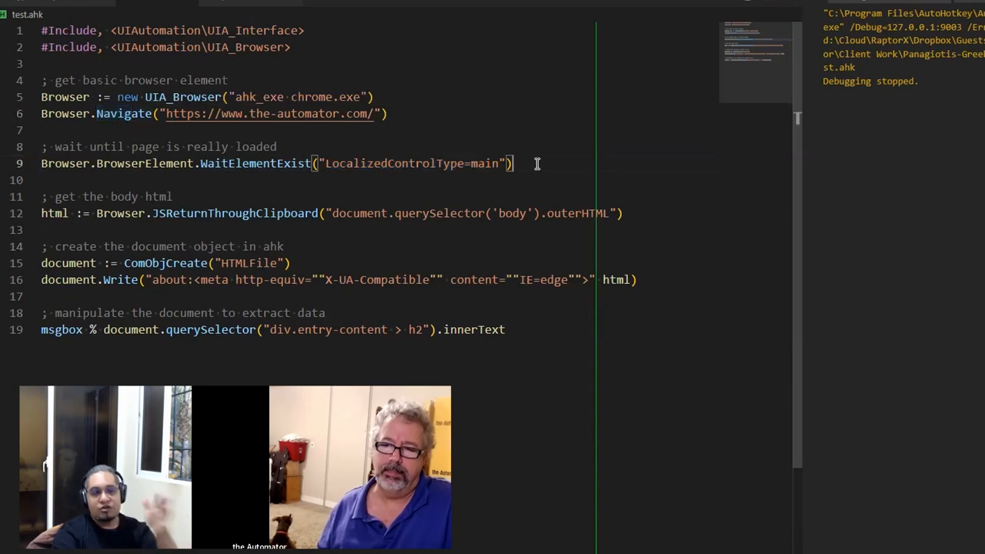
scroll(down, 3)
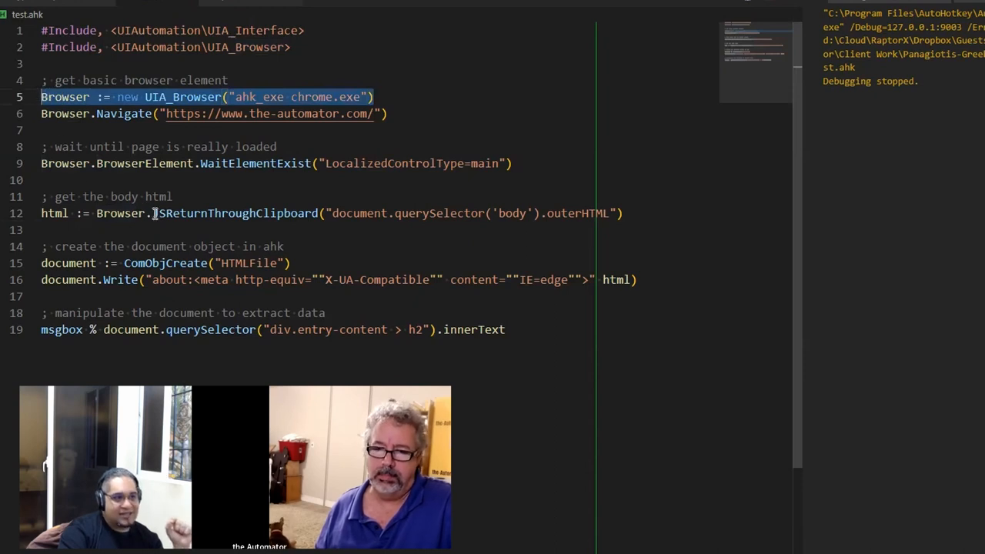
double_click(172, 213)
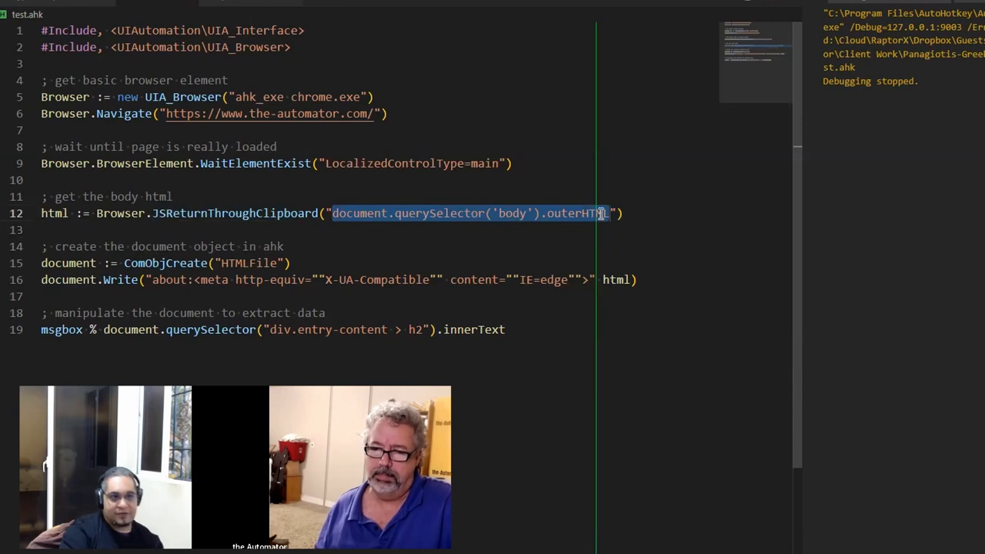
double_click(576, 213)
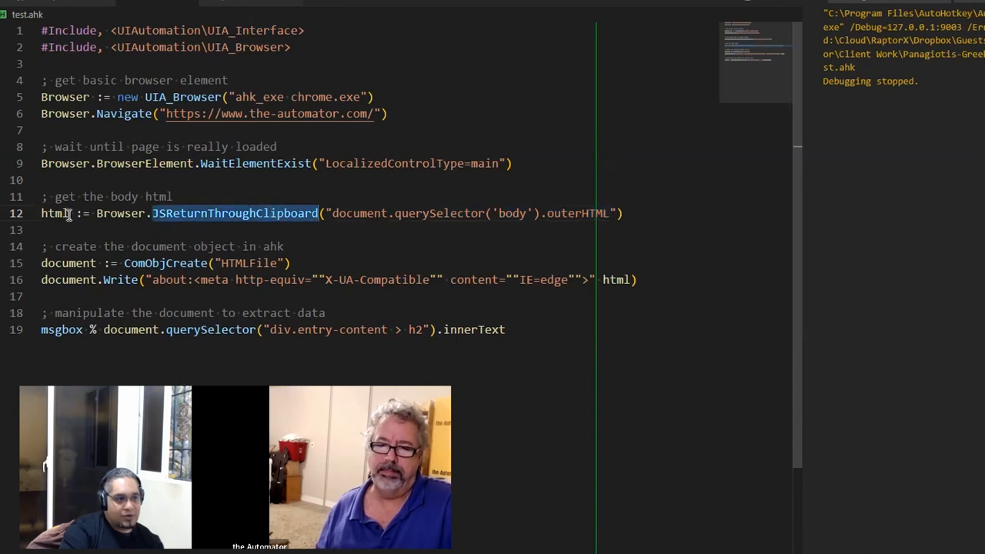
double_click(53, 213)
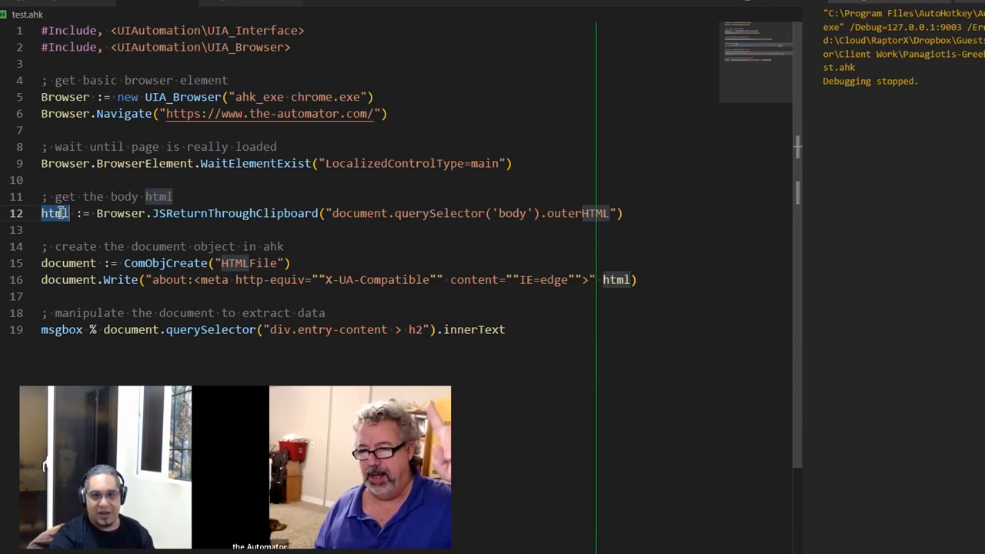
mouse_move(377, 242)
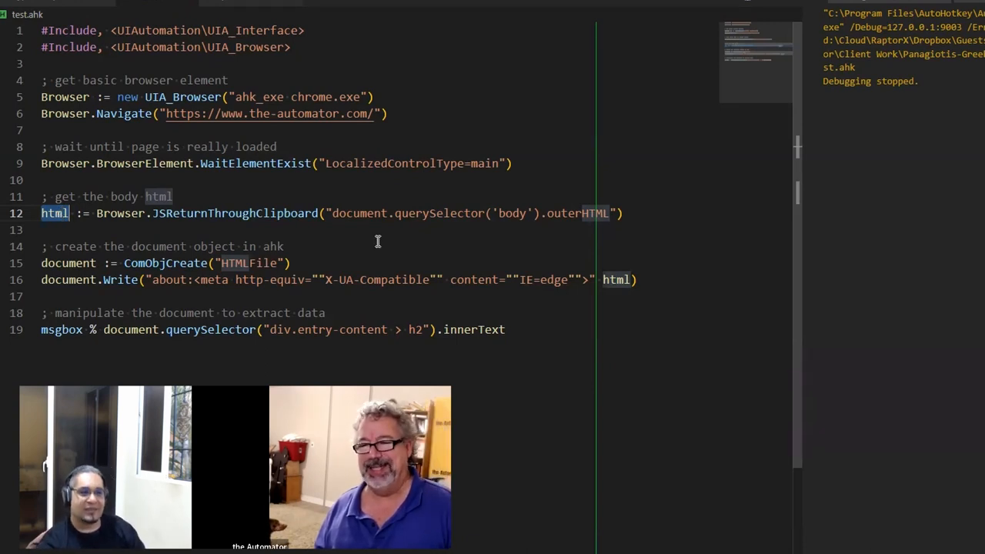
mouse_move(374, 235)
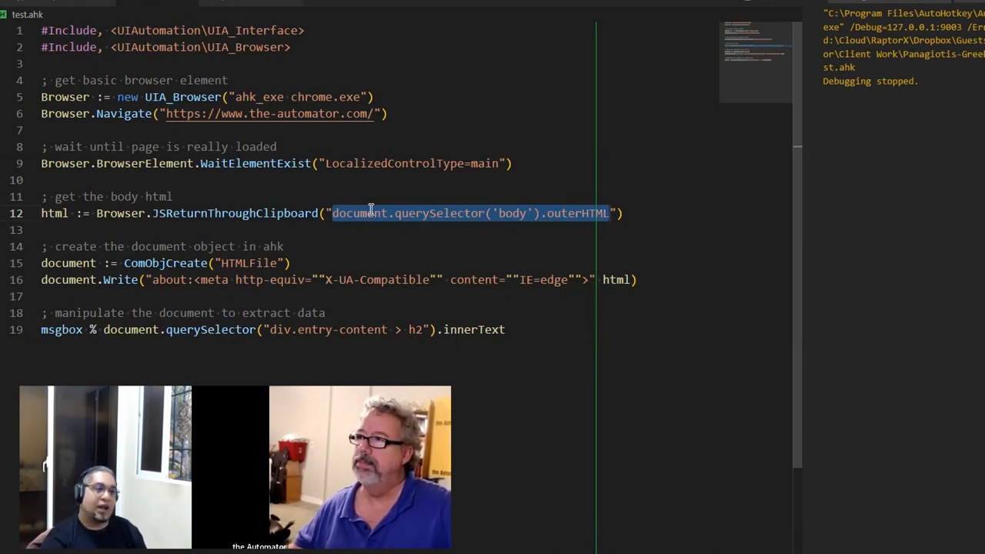
double_click(358, 213)
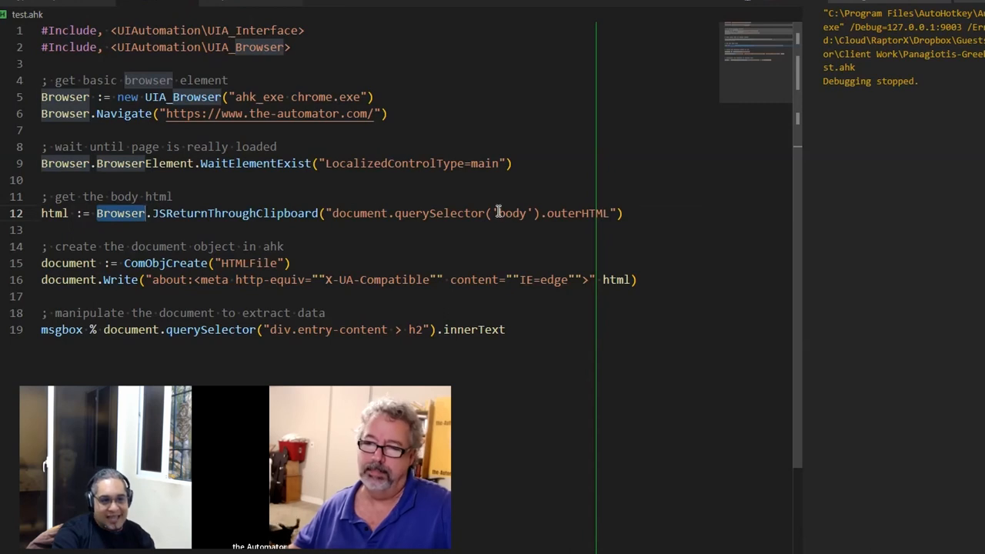
double_click(575, 213)
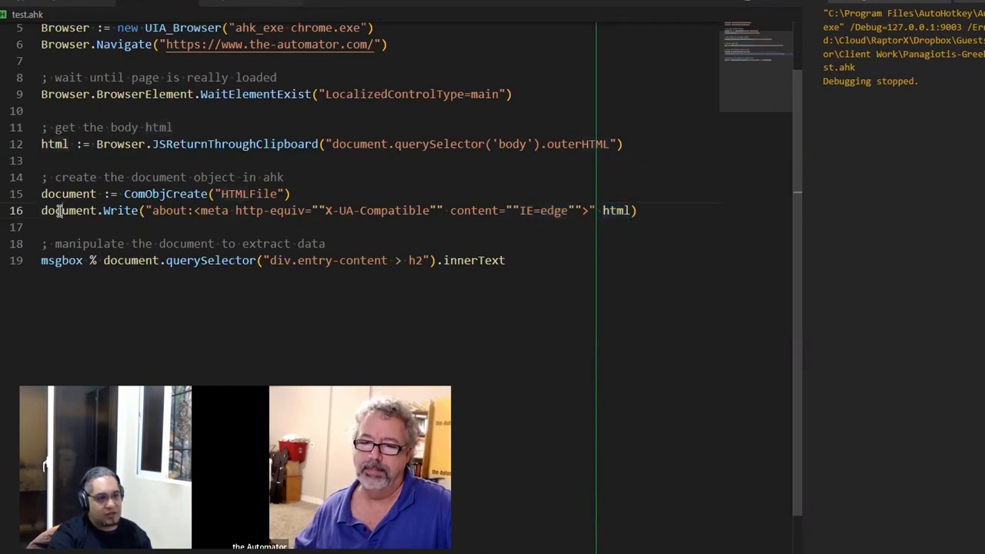
- Highlight innerText, then dismiss the 'Boost Productivity Hack: Batching your Tasks' message box
double_click(196, 191)
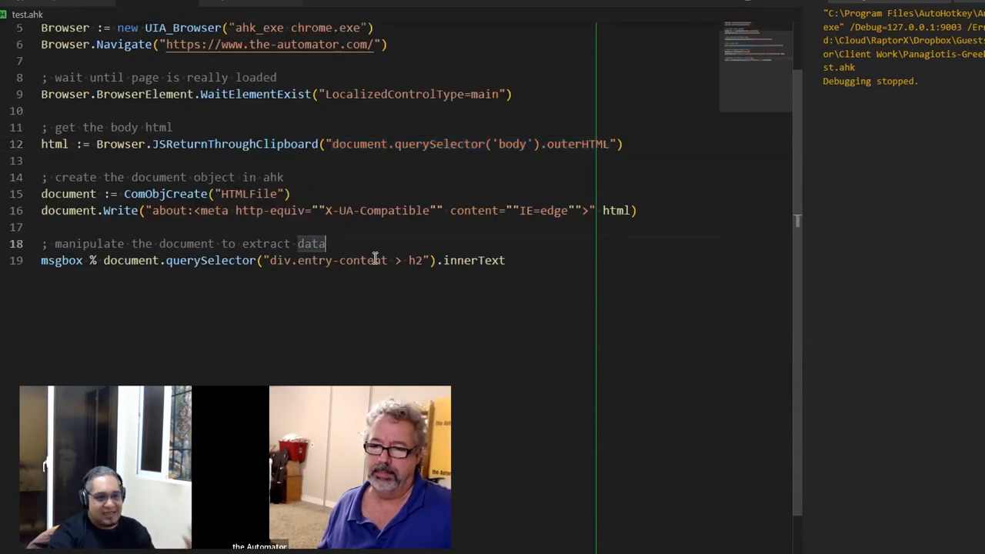
double_click(475, 260)
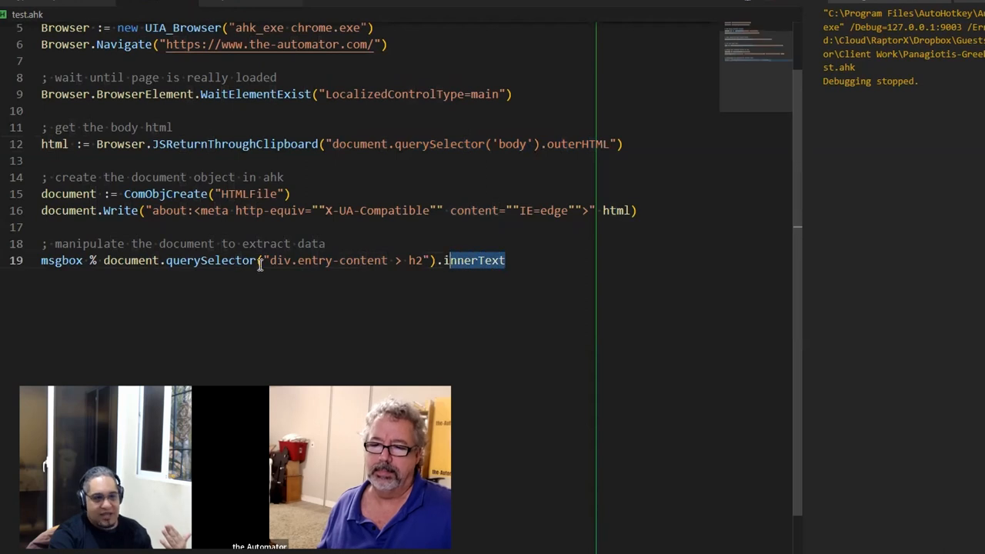
double_click(208, 260)
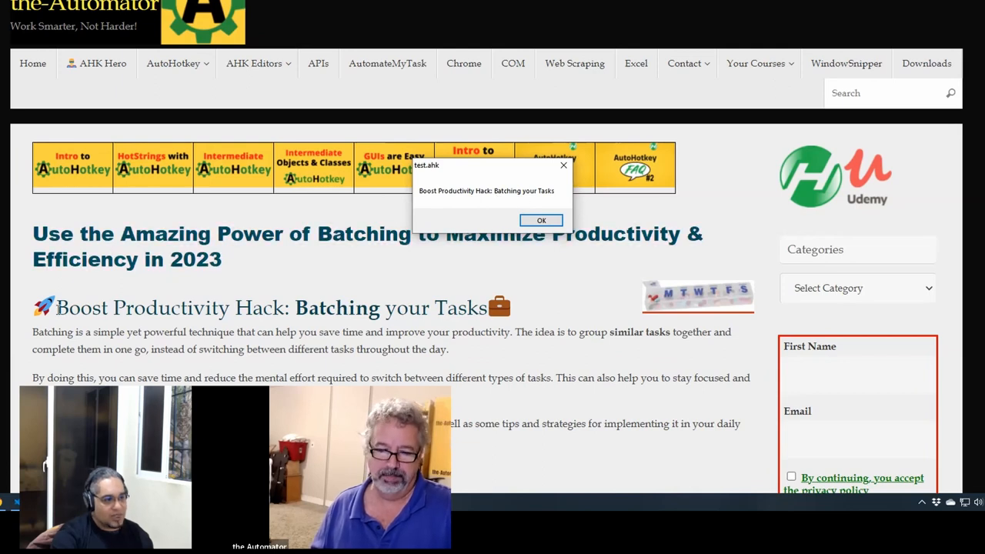
click(541, 220)
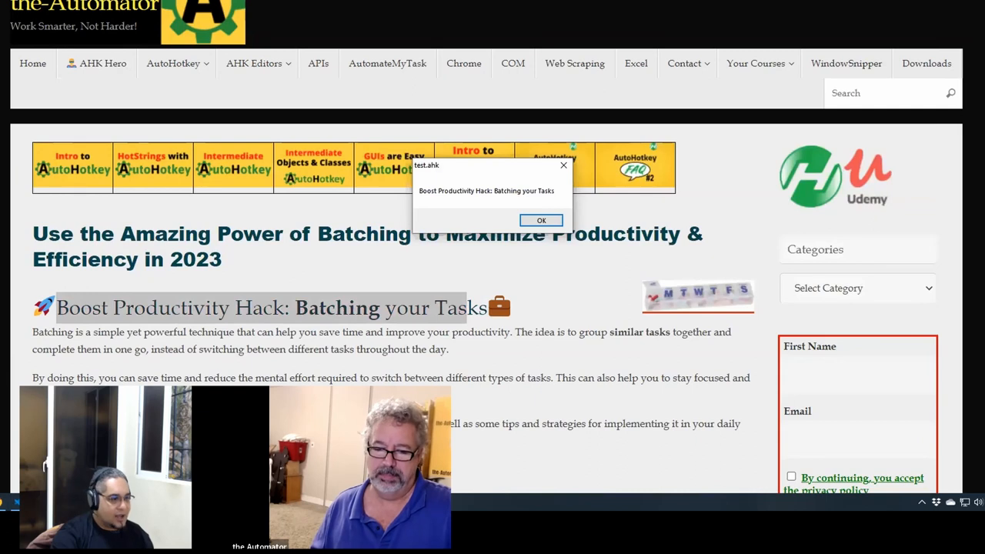
click(541, 220)
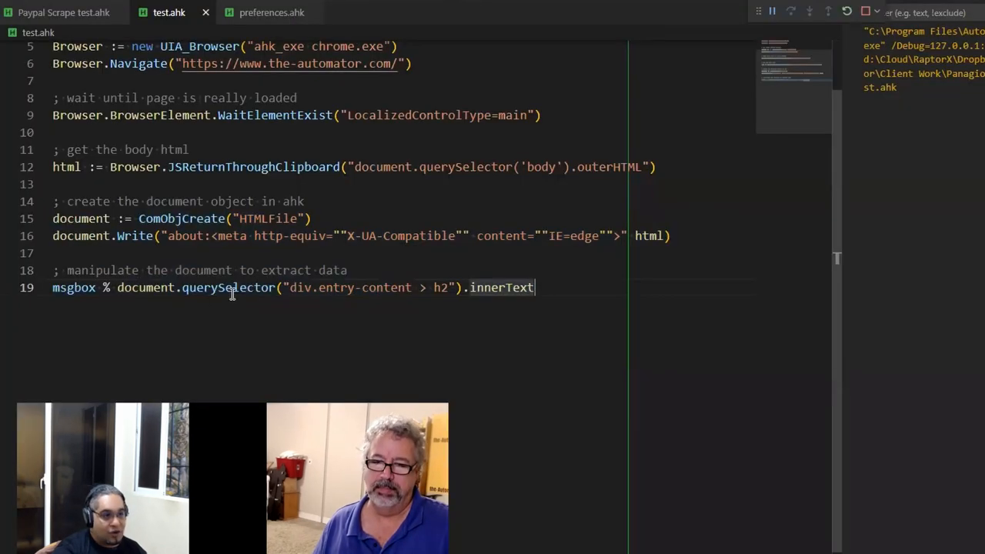
double_click(227, 287)
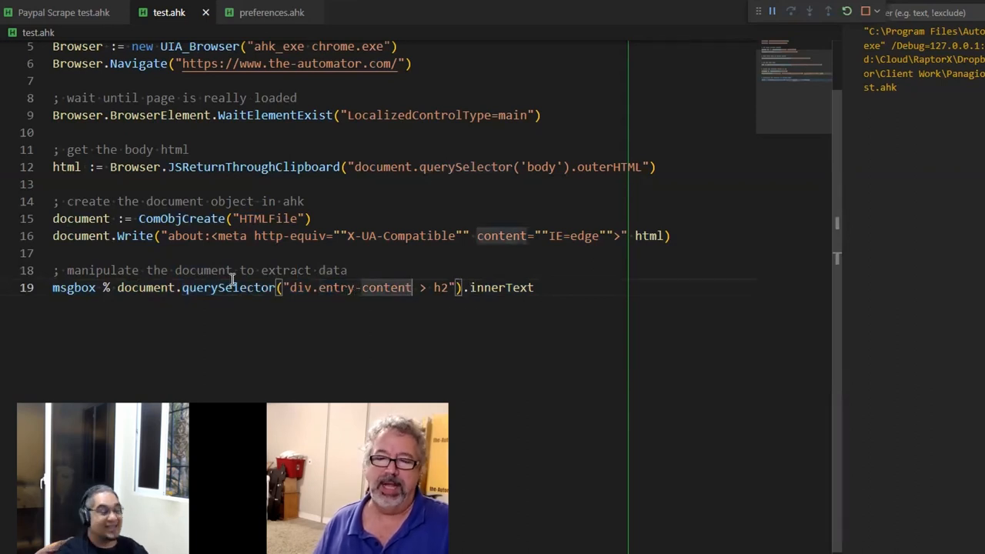
key(alt+tab)
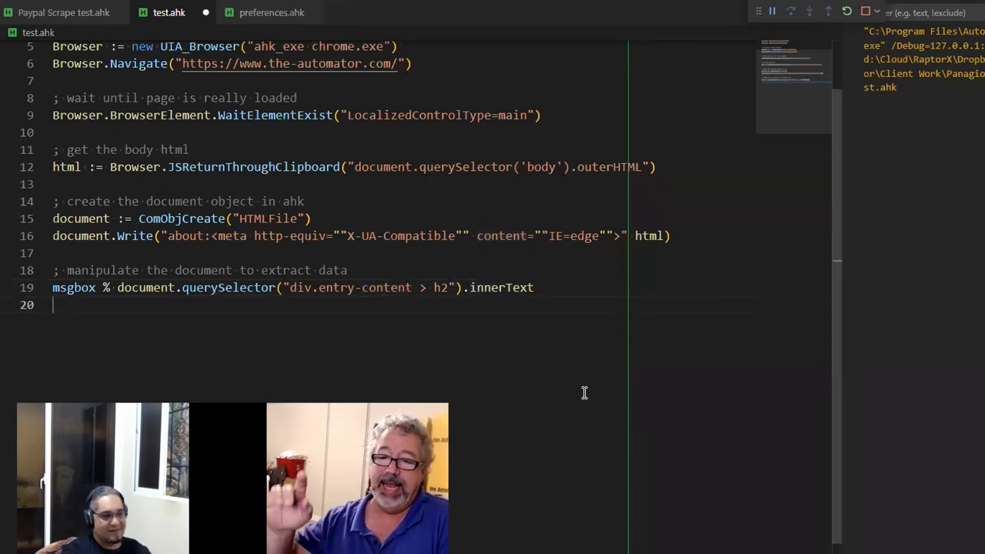
text(msgbox %)
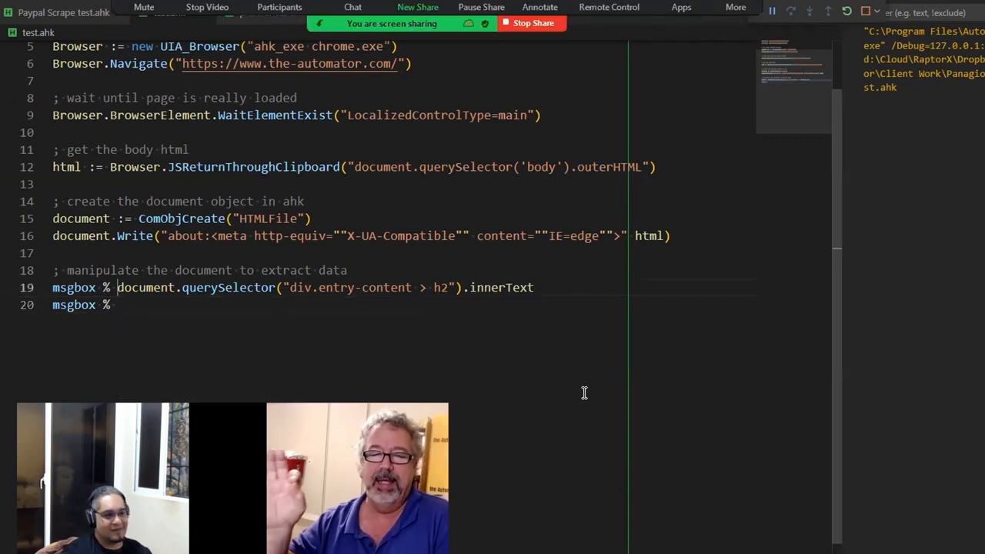
text(document.querySelector("div.entry-content > h2").innerText)
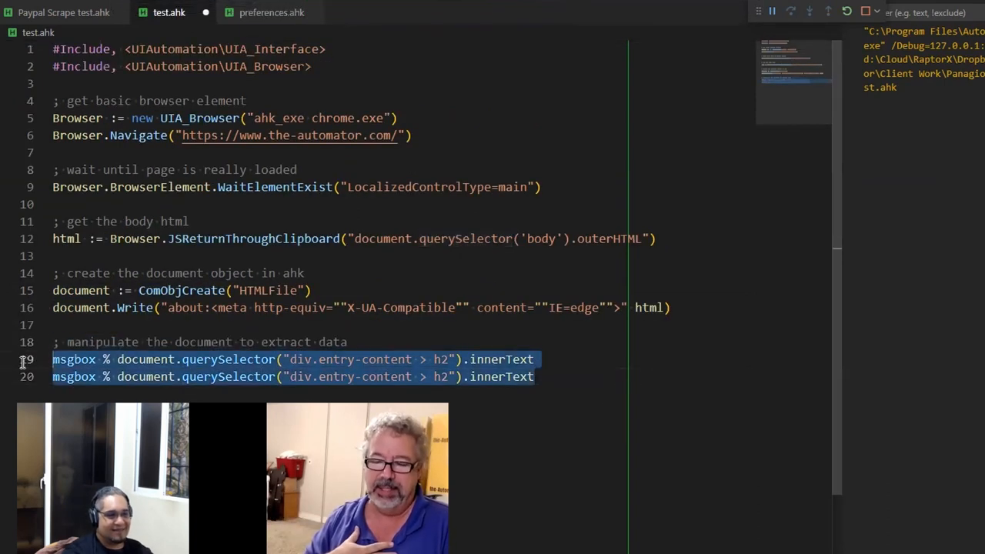
key(Delete)
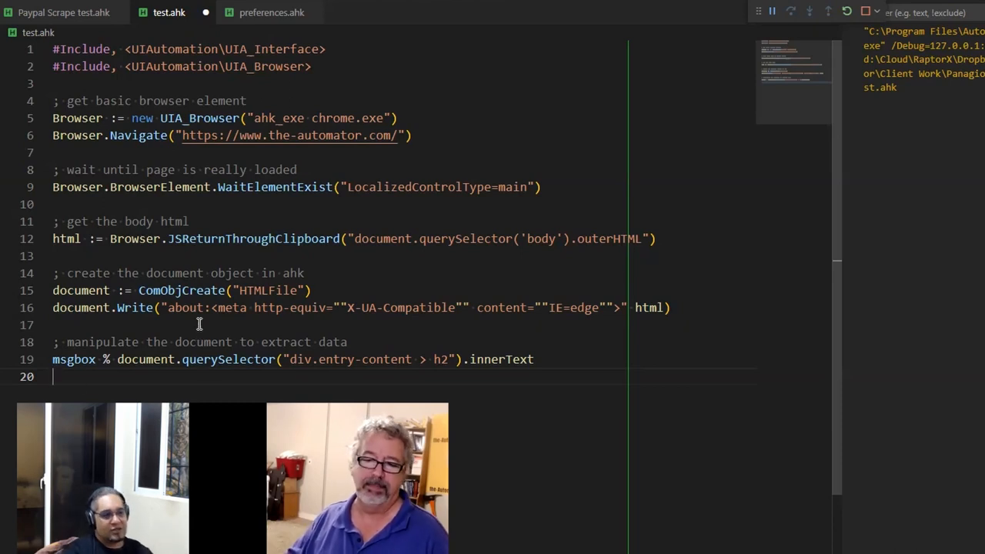
key(ctrl+/)
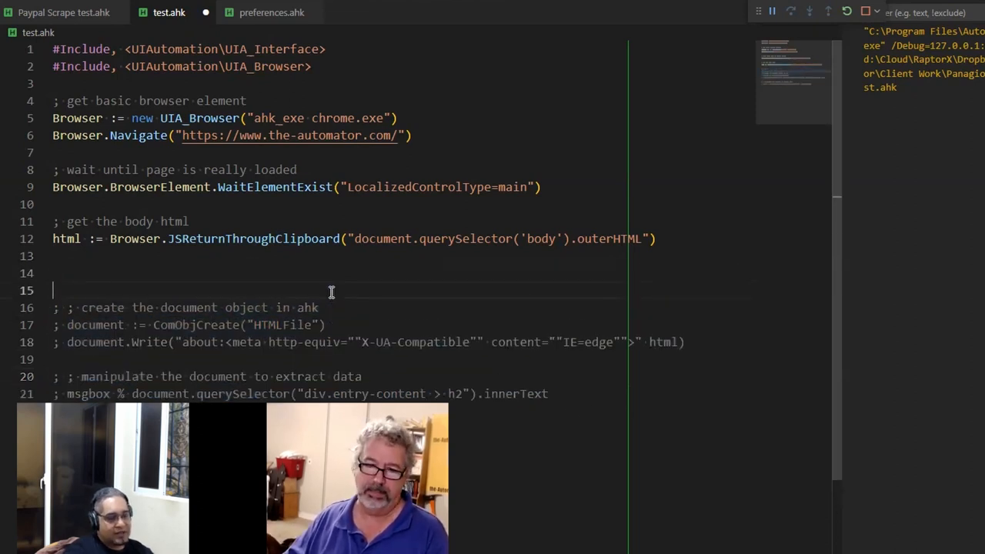
- Label the commented block '; Scraping' and add JSExecute("") after the page-load wait
text(; s)
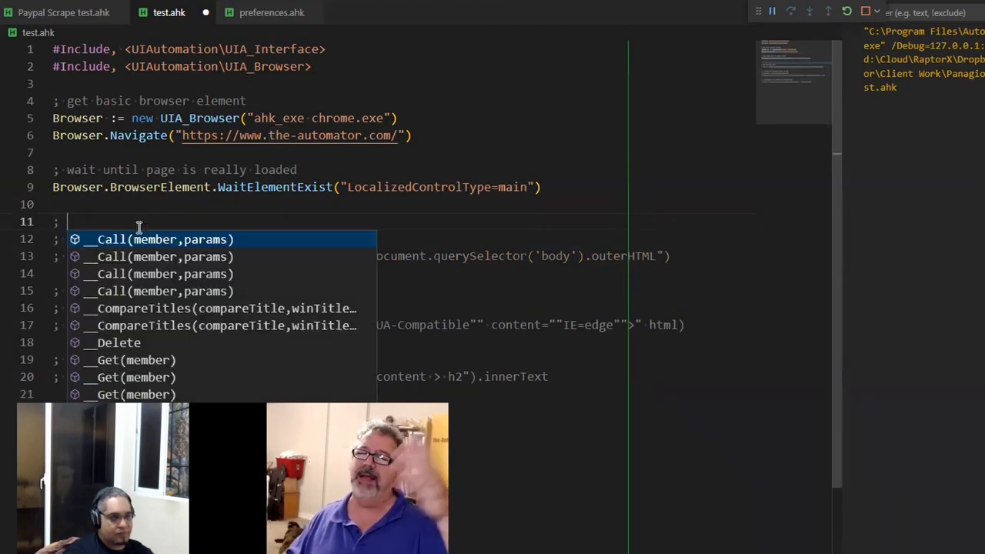
text(Scraping)
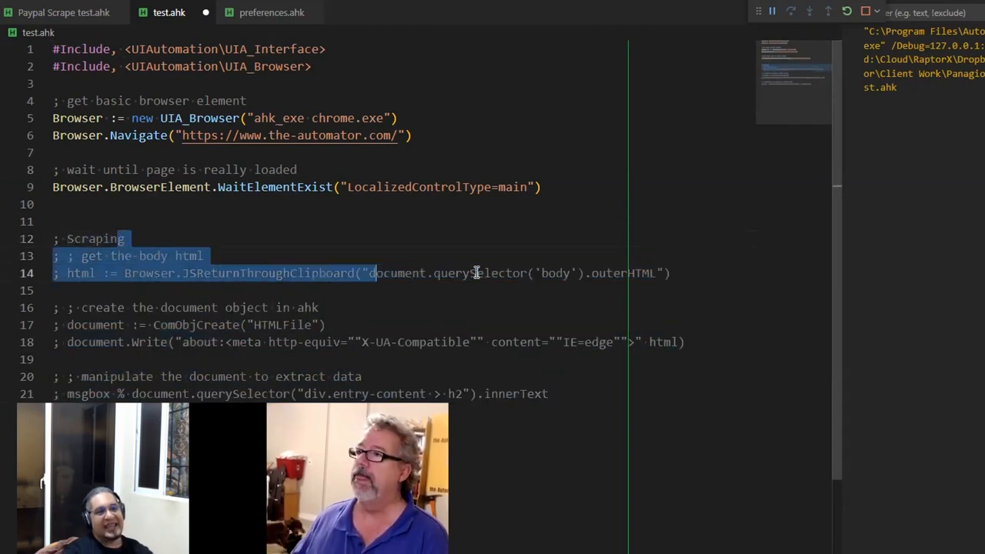
click(202, 221)
text(Browser.)
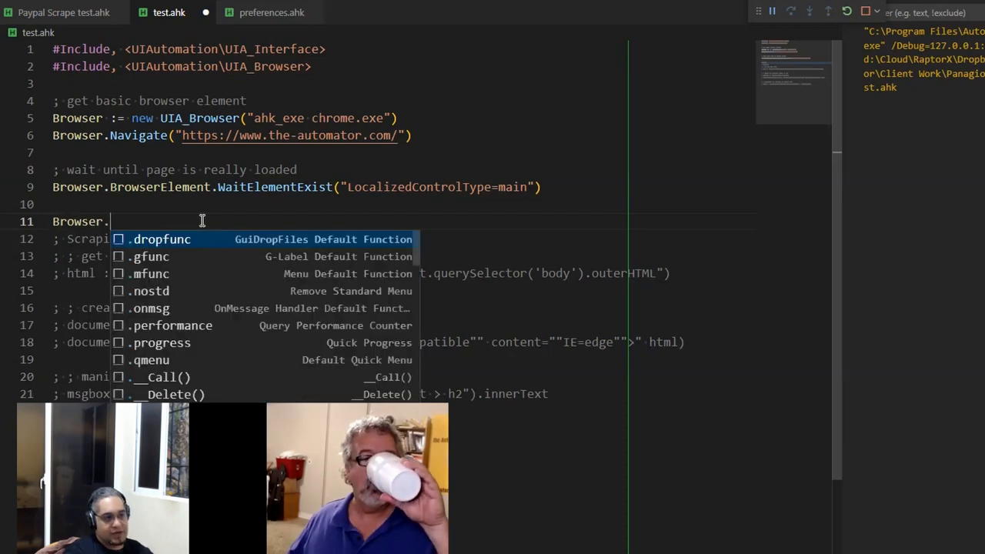
text(JSExecute())
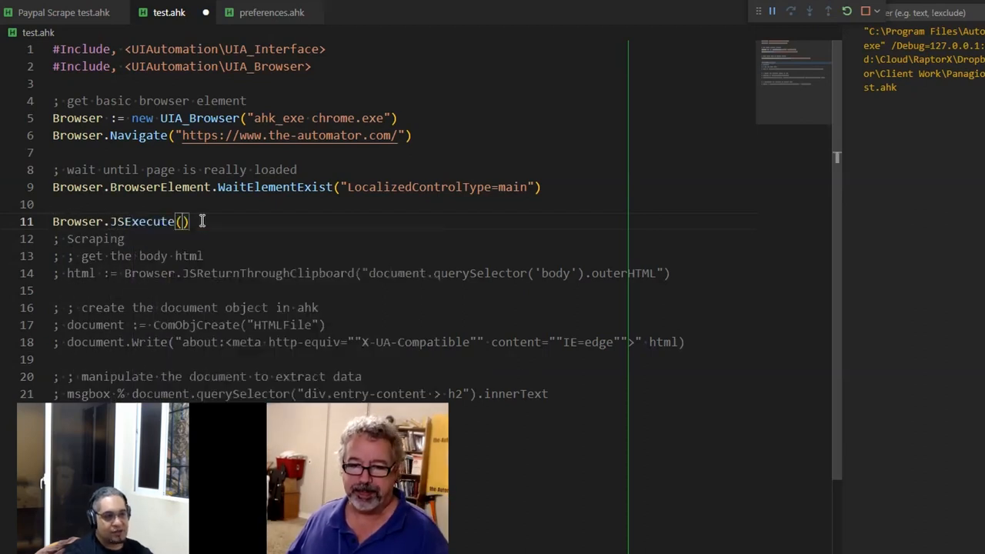
text("")
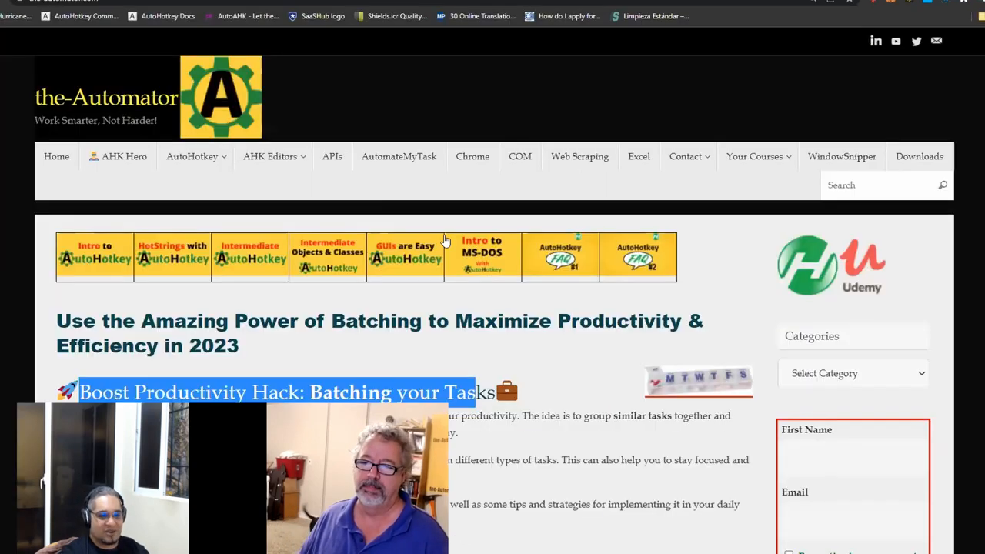
mouse_move(550, 336)
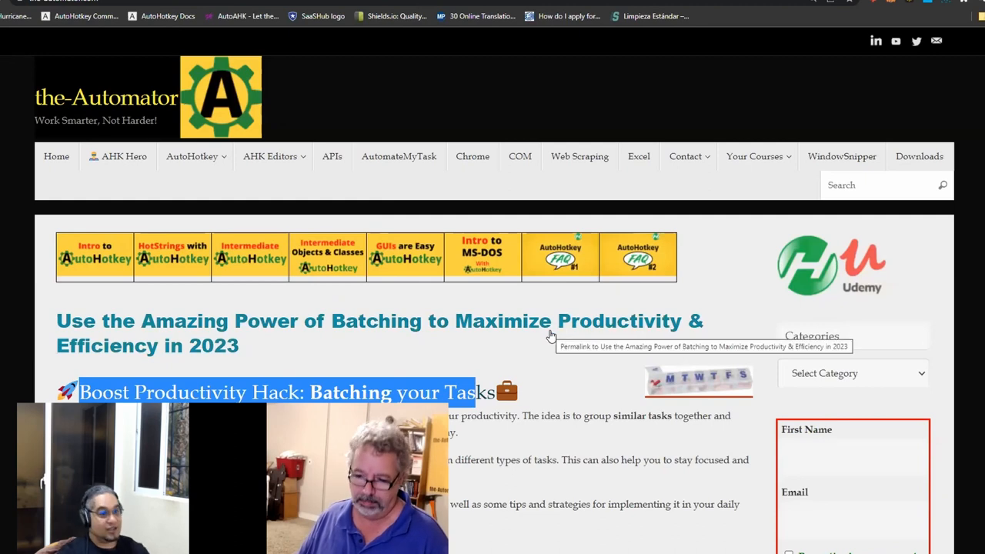
- Show the AutoHotkey FAQ #2 banner's context menu, then dismiss it
right_click(637, 256)
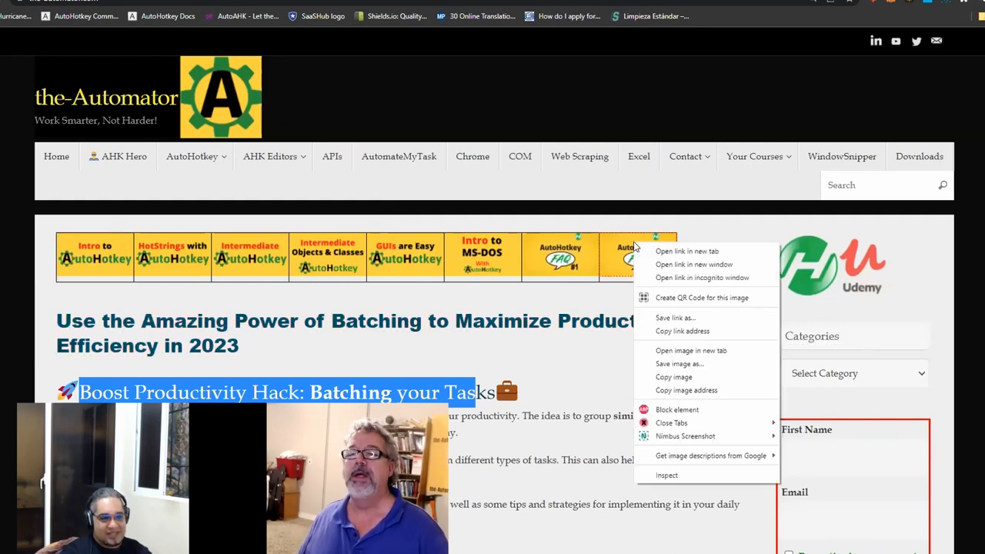
click(666, 475)
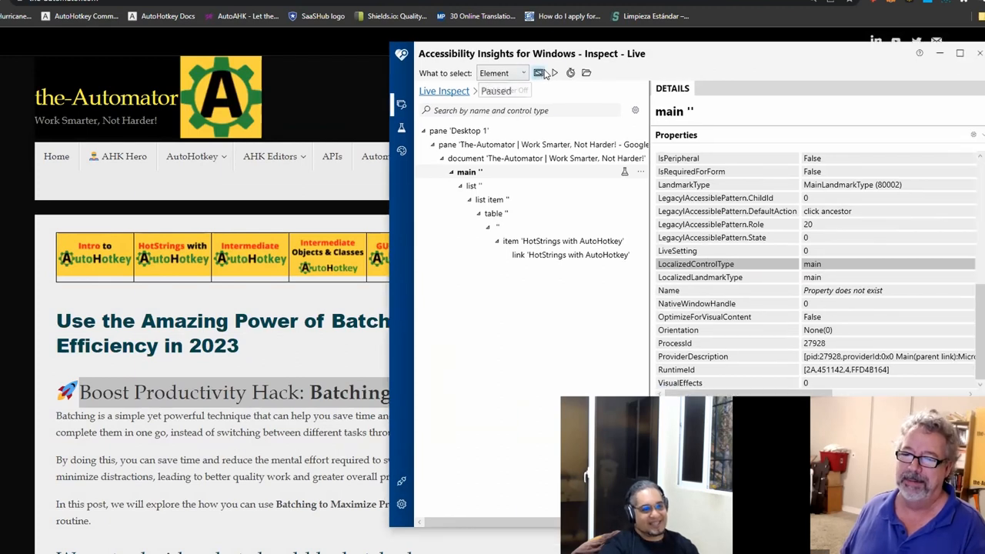
- Resume live inspection and freeze the element tree on the AutoHotkey FAQ2 link
click(554, 72)
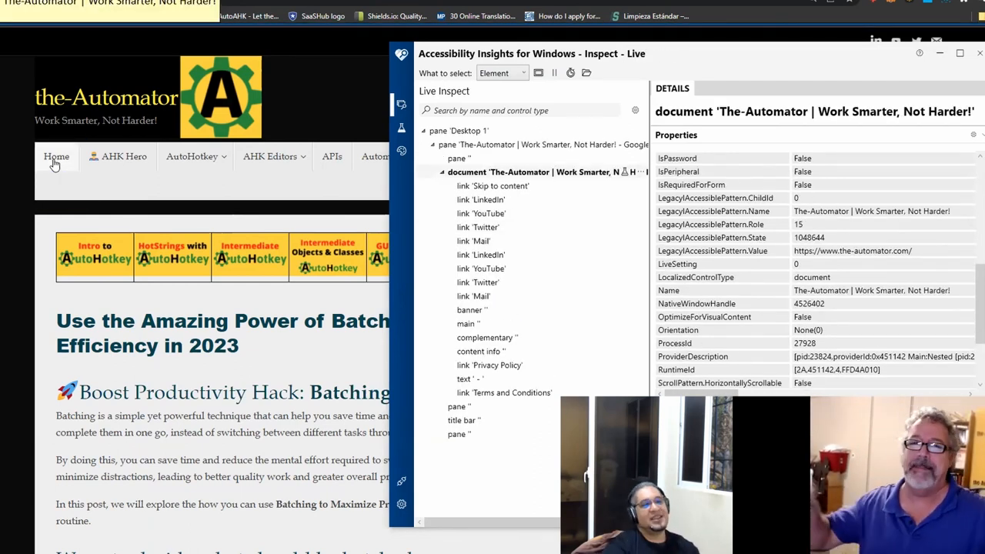
mouse_move(113, 231)
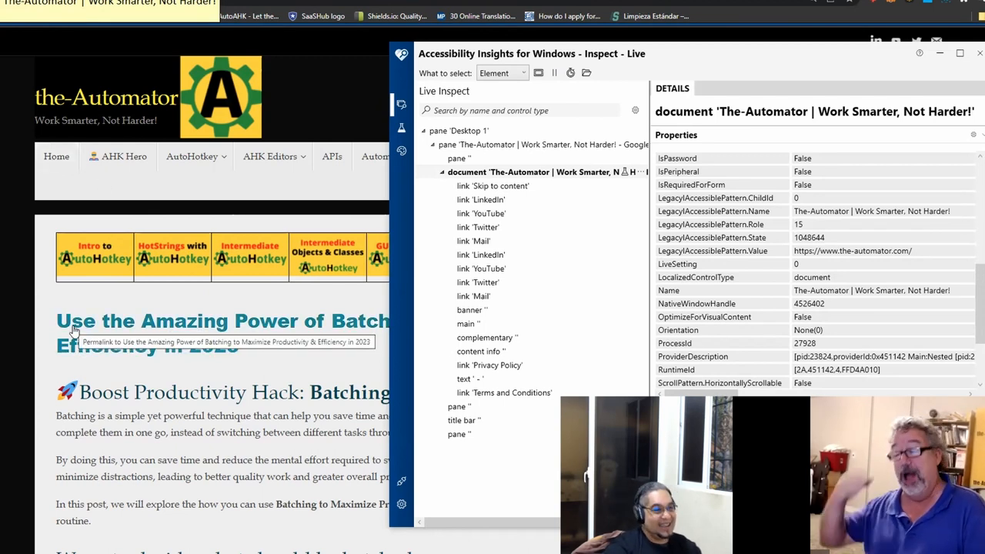
mouse_move(126, 382)
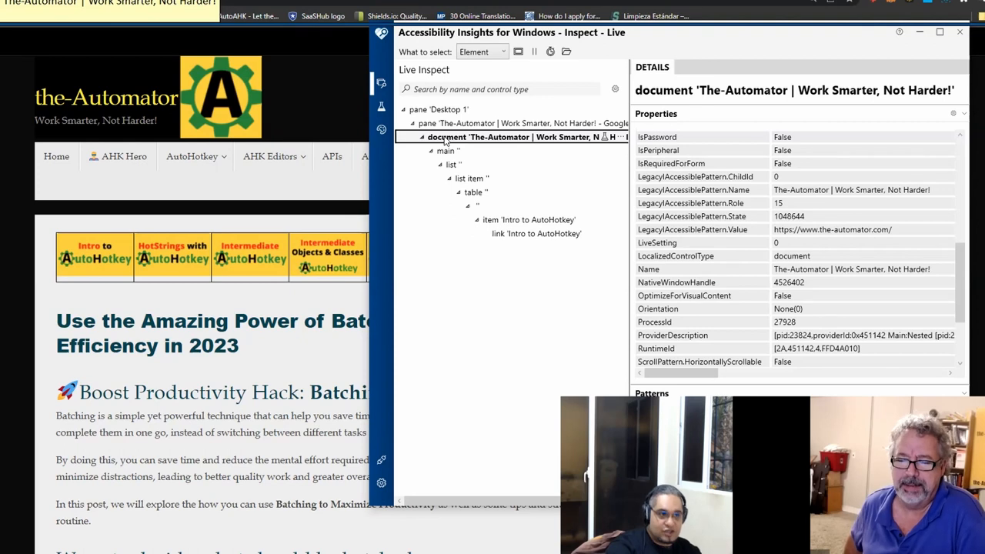
mouse_move(720, 42)
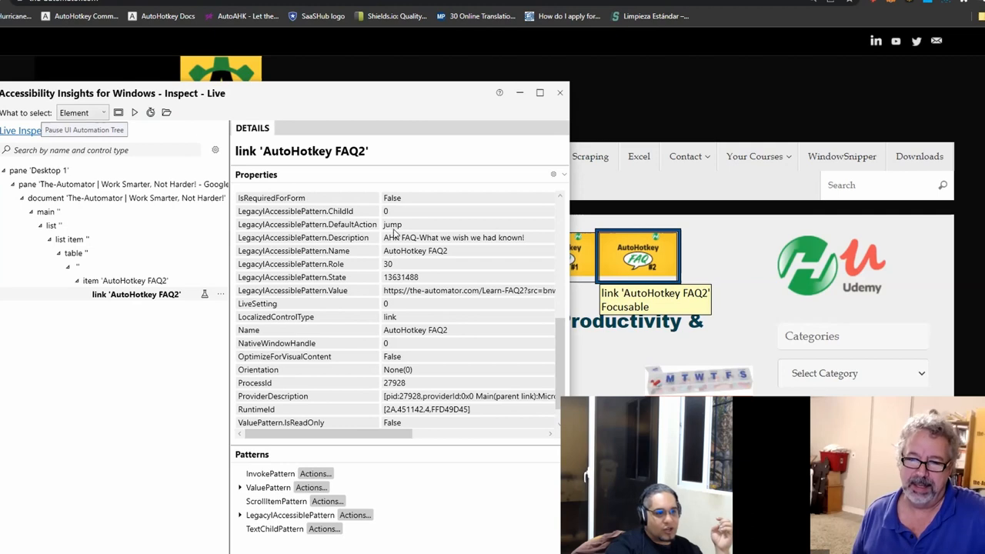
click(553, 174)
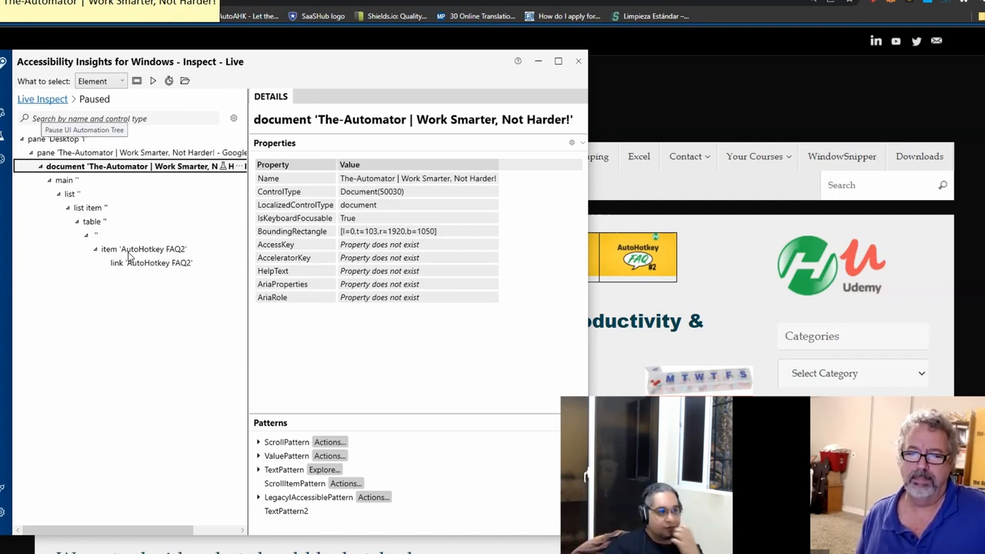
- Inspect the AutoHotkey FAQ2 item and its enclosing table, then move the inspector aside
click(147, 249)
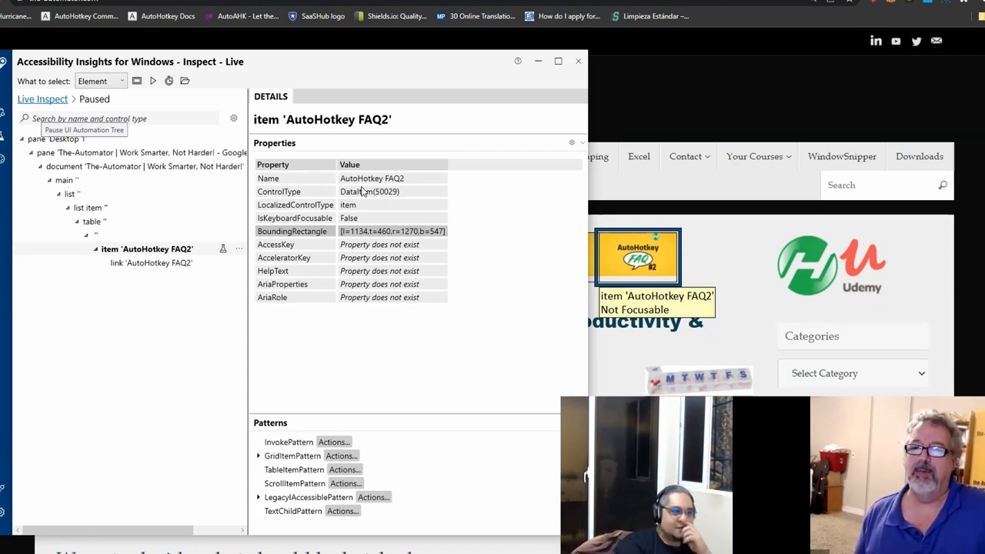
click(92, 221)
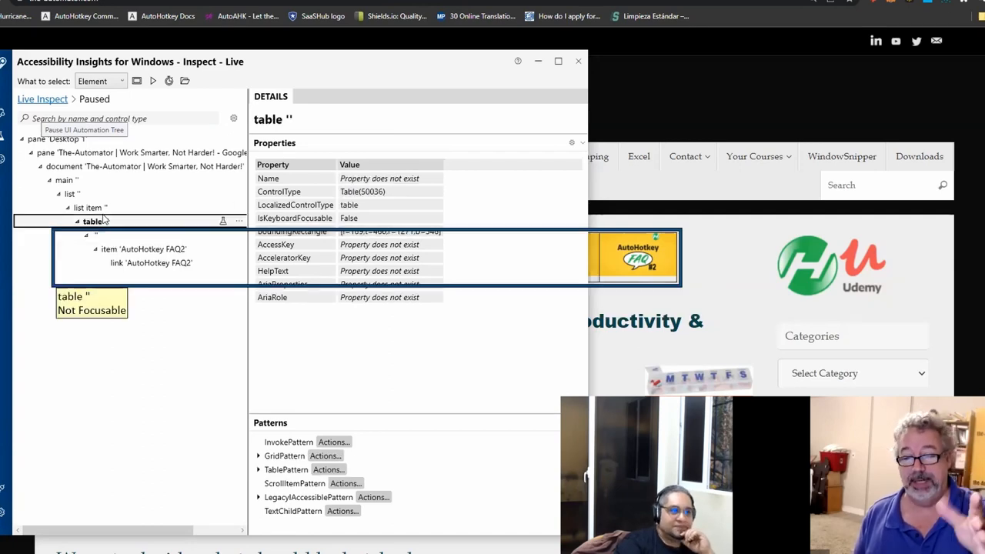
mouse_move(153, 95)
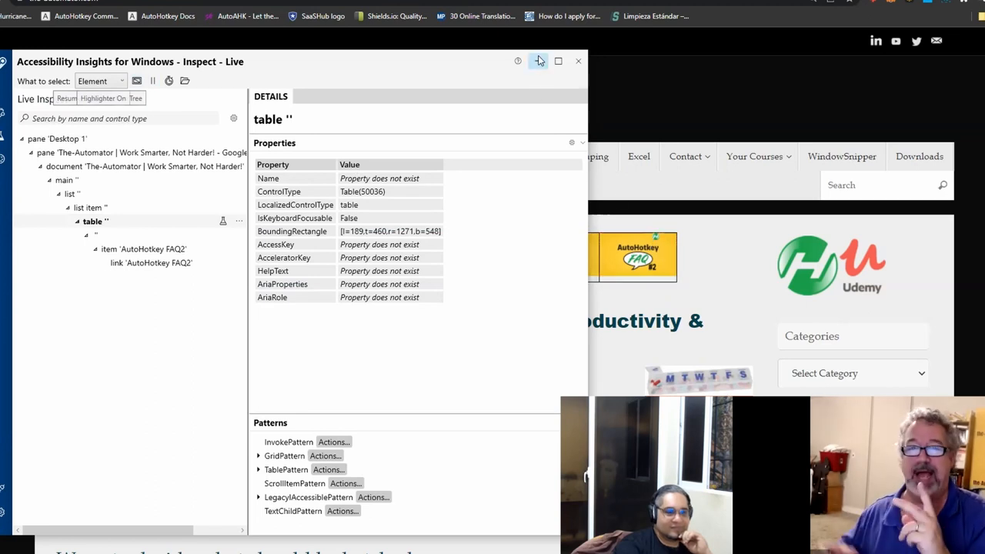
click(577, 61)
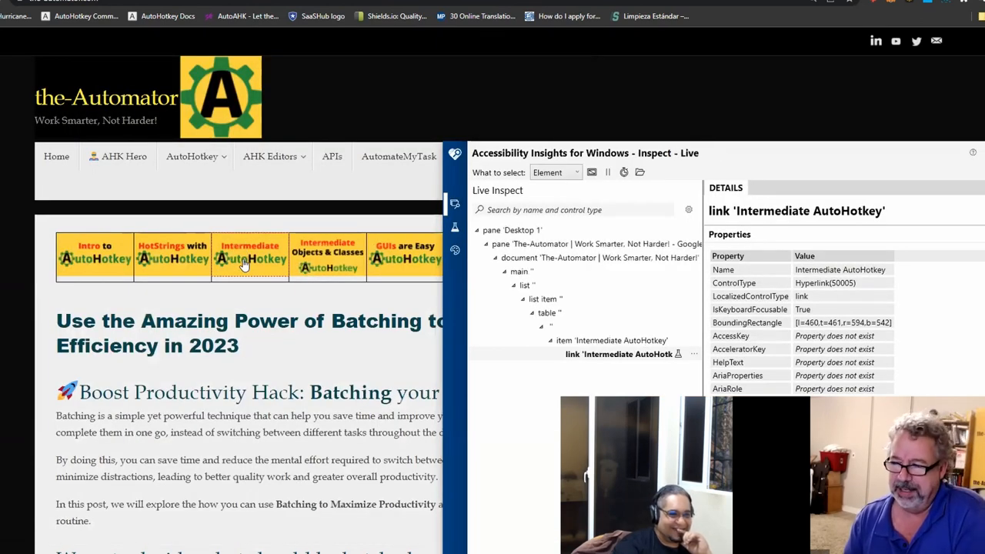
mouse_move(60, 84)
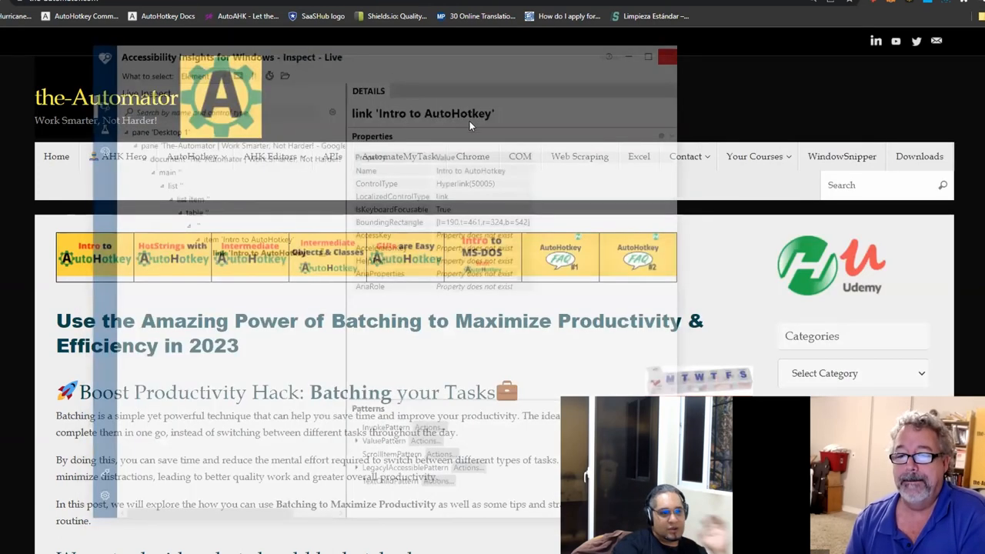
- Inspect the FAQ #2 link and copy its CSS selector from the Elements panel
click(667, 56)
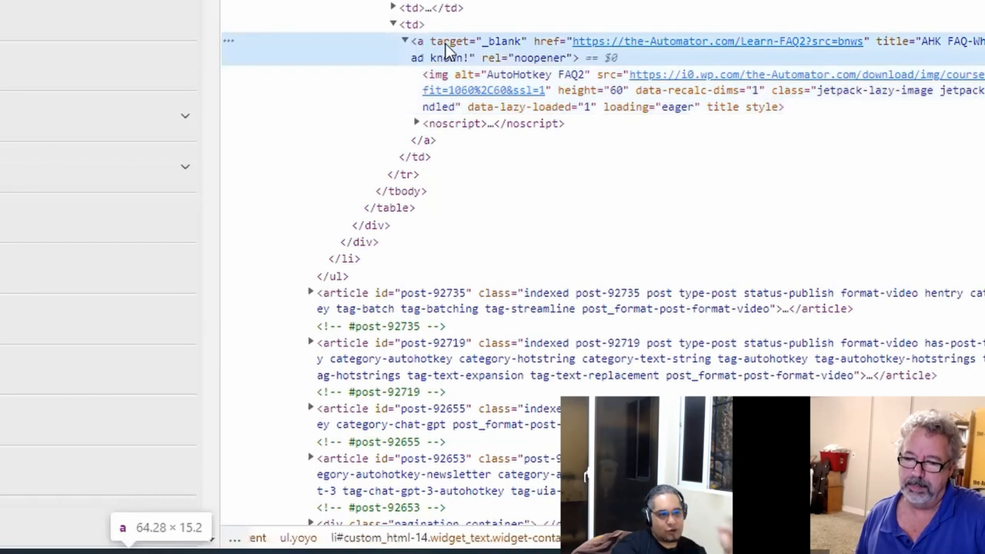
right_click(446, 40)
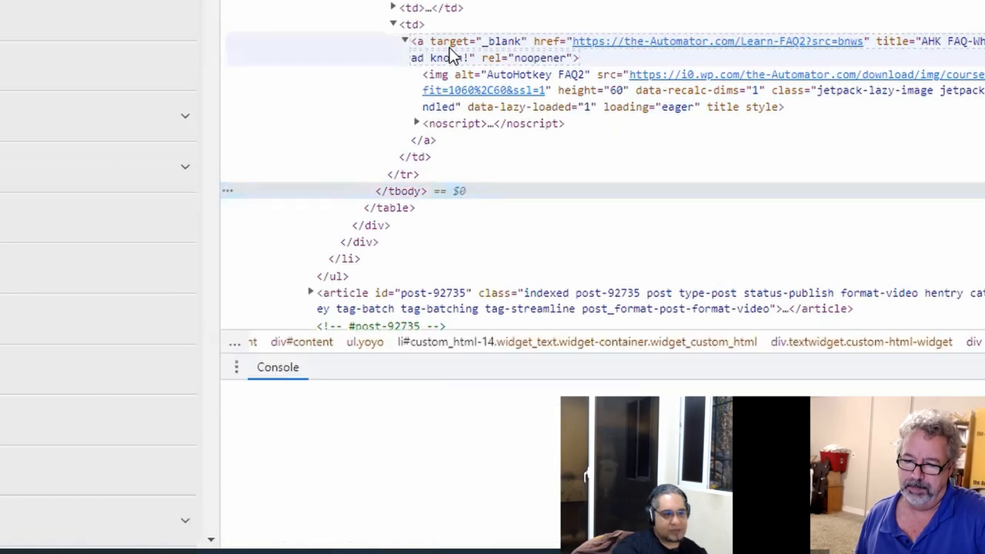
right_click(450, 41)
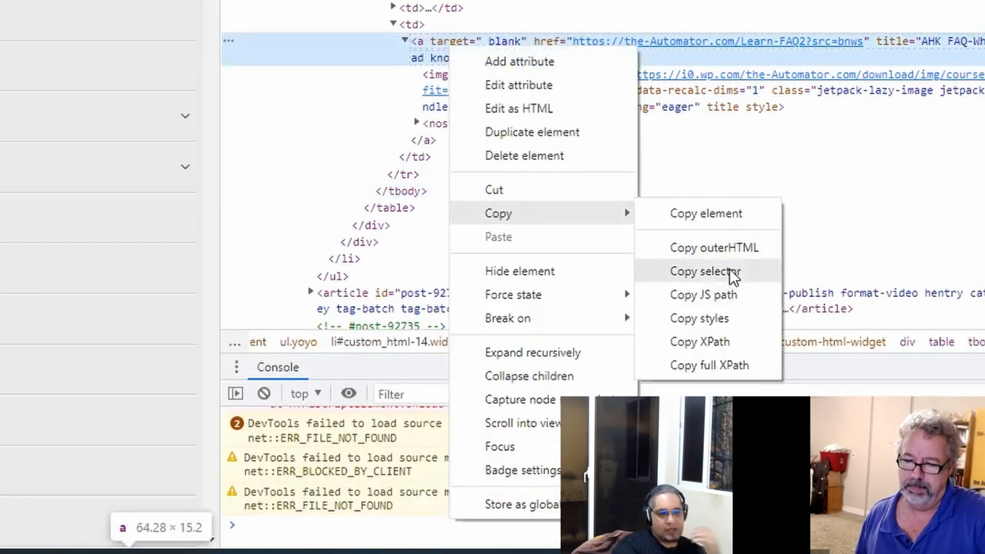
click(704, 271)
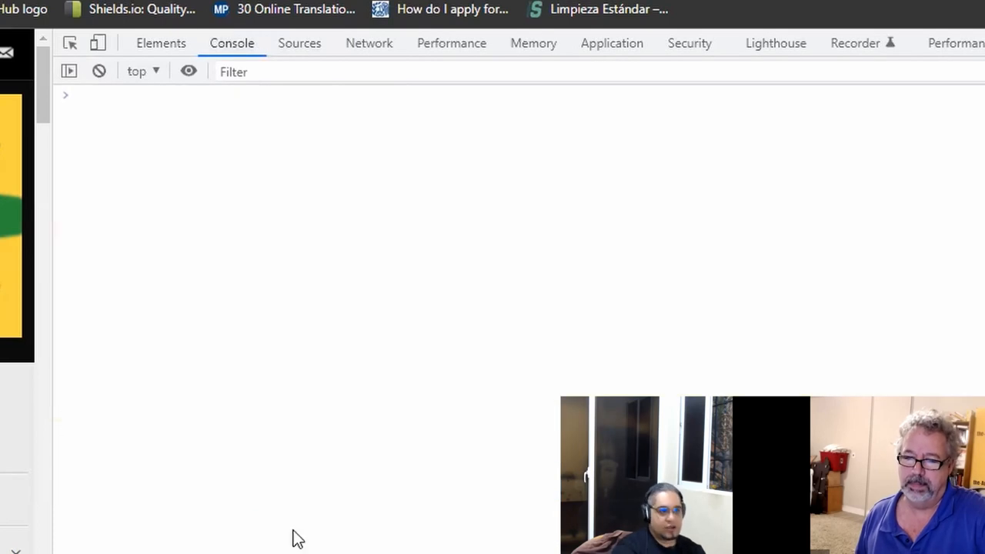
- Type document.querySelector('#custom_html-14 … td:nth-child(8) > a').click in the Console
text(document.querySelector)
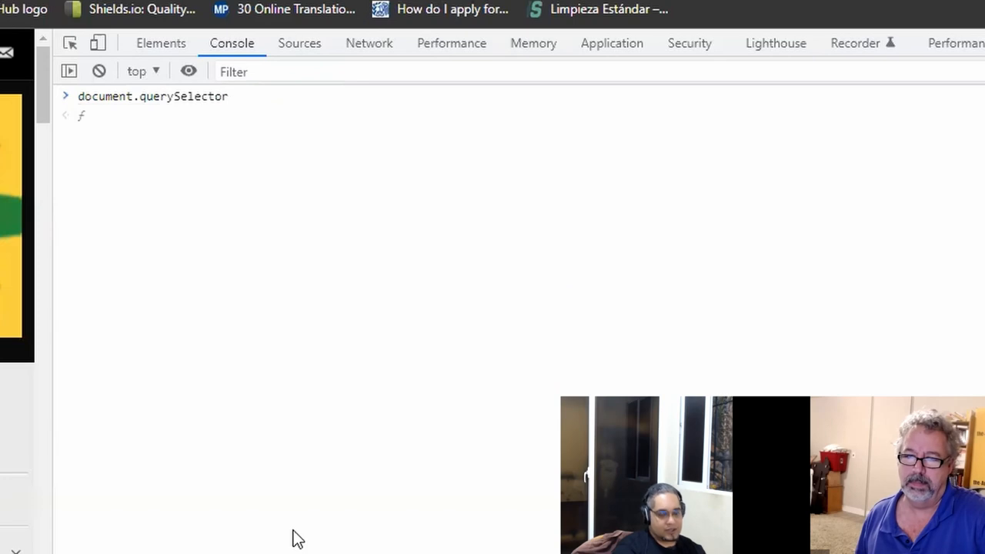
text(('#custom_html-14 > div > div > table > tbody > tr > td:nth-child(8) > a')
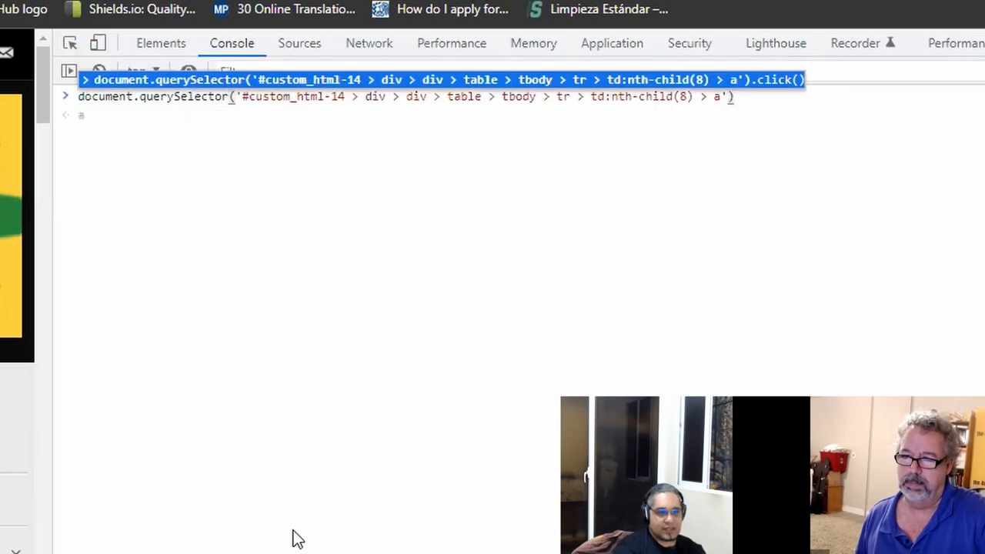
text(.click)
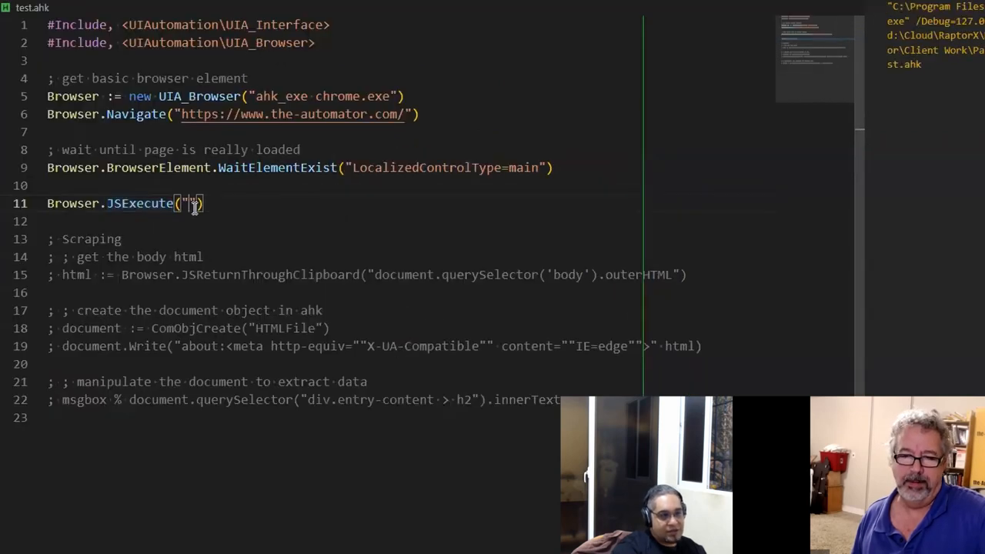
- Put the document.querySelector('#custom_html-14 …').click() command inside Browser.JSExecute's quotes
text(document.querySelector('#custom_html-14 > div > div > table > tbody > tr > td:nth-child(8) > a').click())
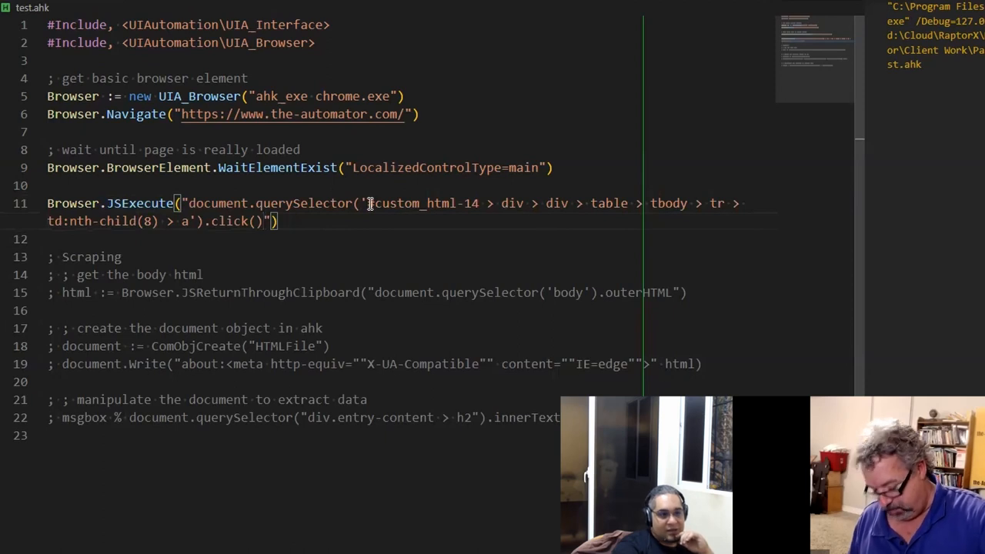
drag(188, 204, 266, 221)
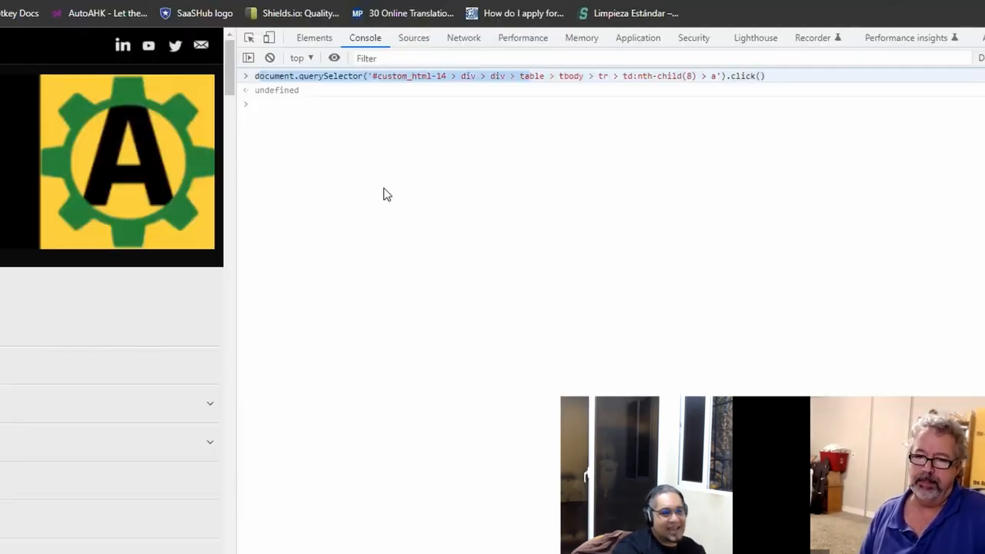
mouse_move(249, 183)
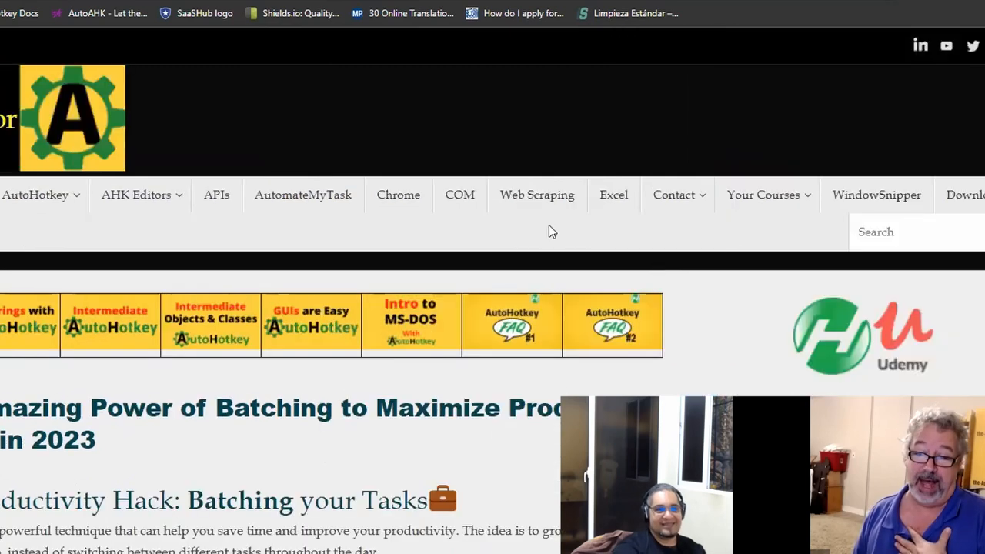
mouse_move(464, 179)
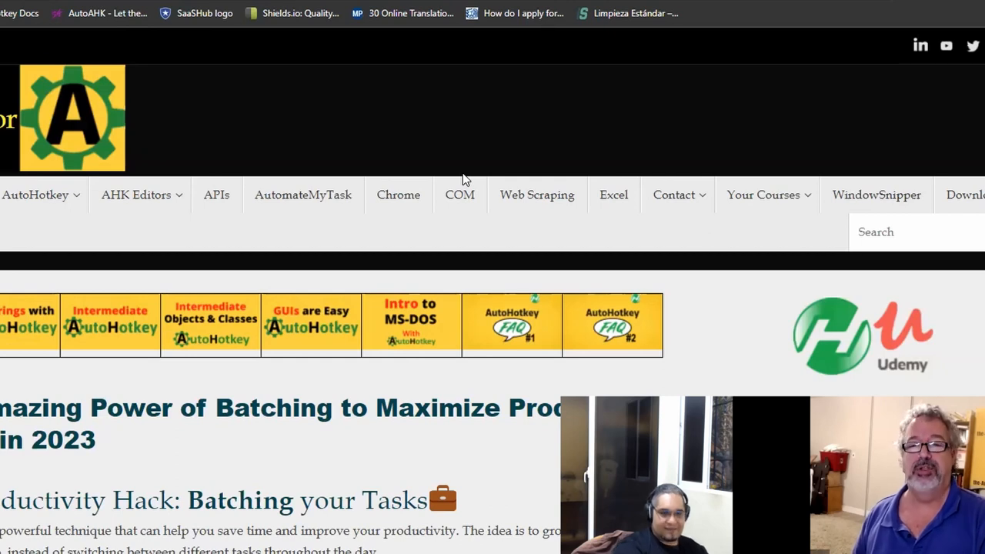
- Open DevTools with F12 and inspect the ul.yoyo list holding the course banners
key(F12)
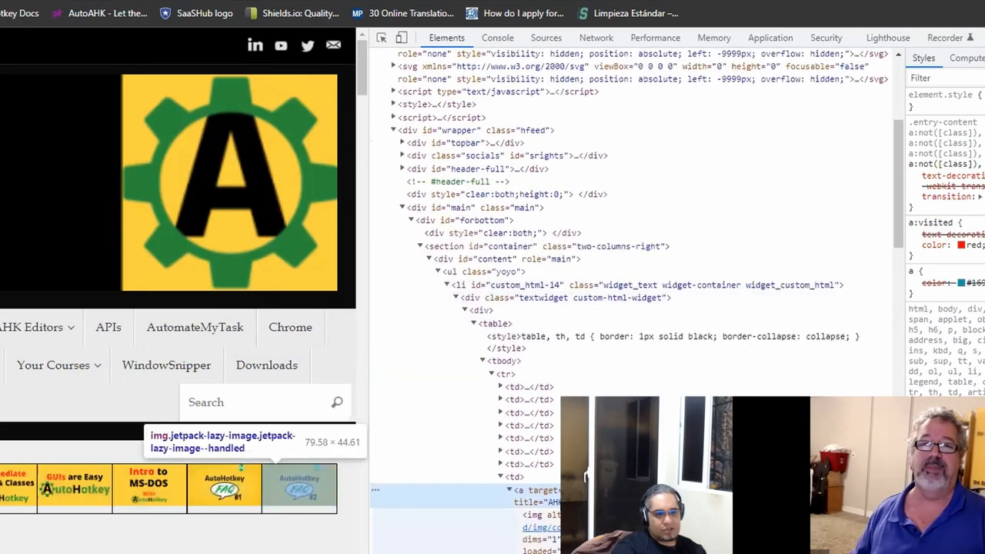
scroll(down, 3)
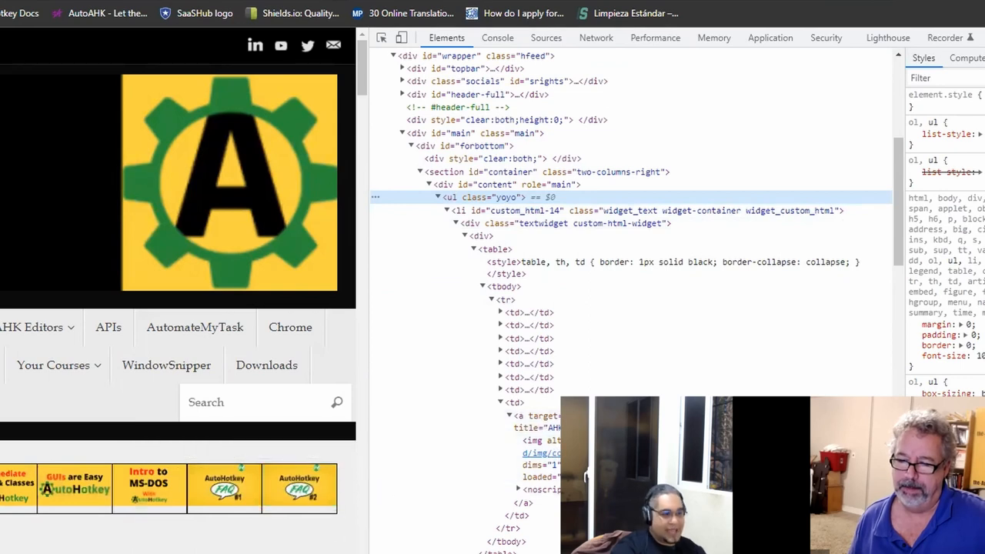
click(497, 37)
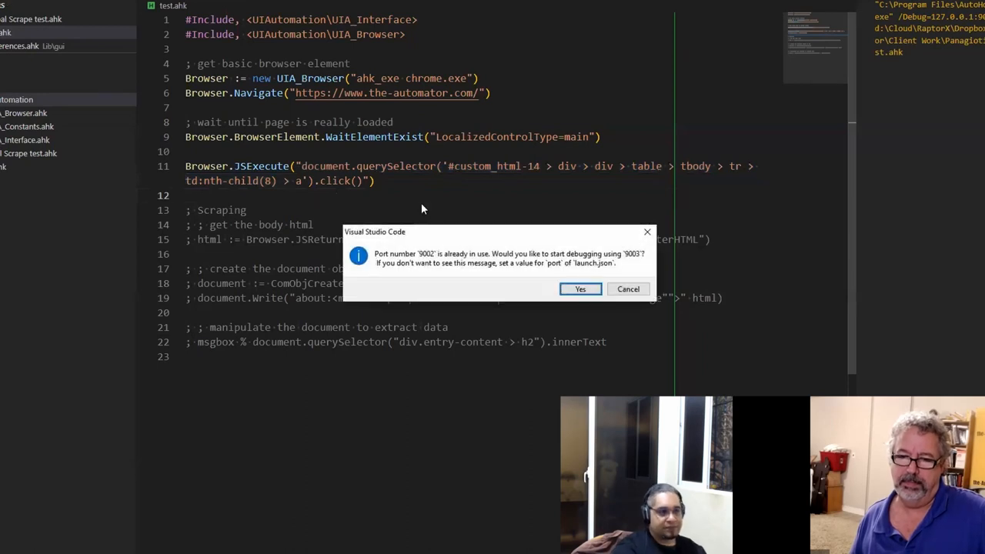
- Dismiss the debugger port conflict prompt and select 'document' on line 11
click(628, 289)
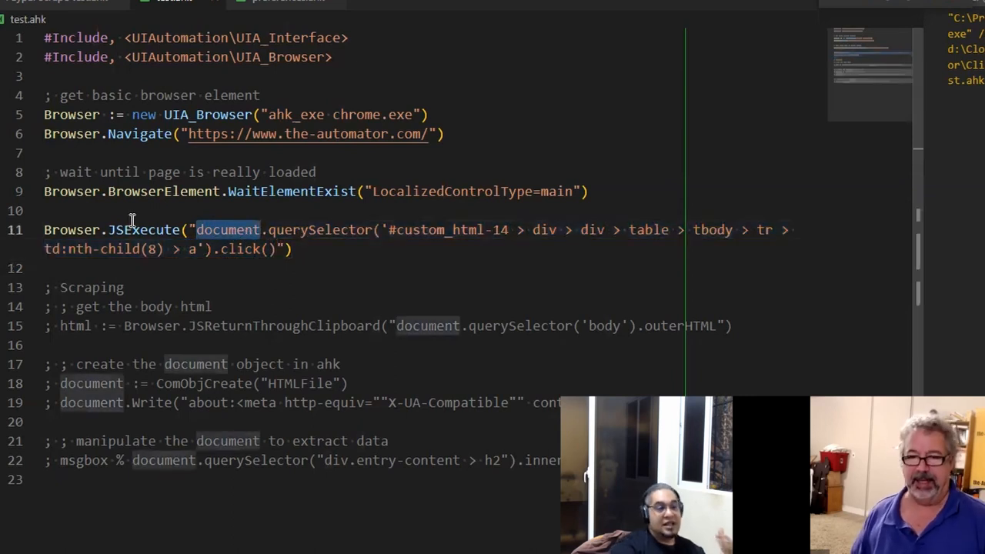
double_click(144, 229)
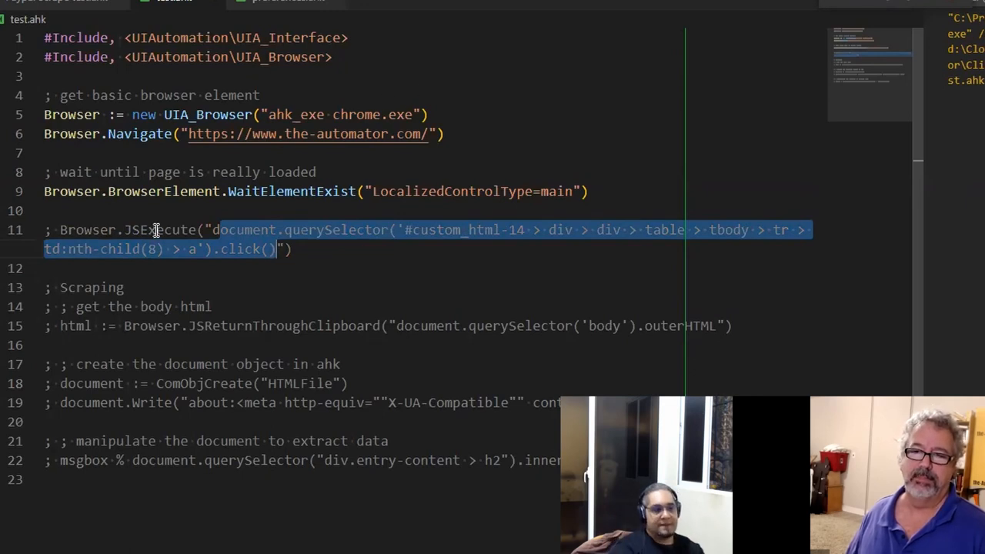
- Replace the-automator.com address in Chrome's omnibox with 'javascript:'
double_click(160, 230)
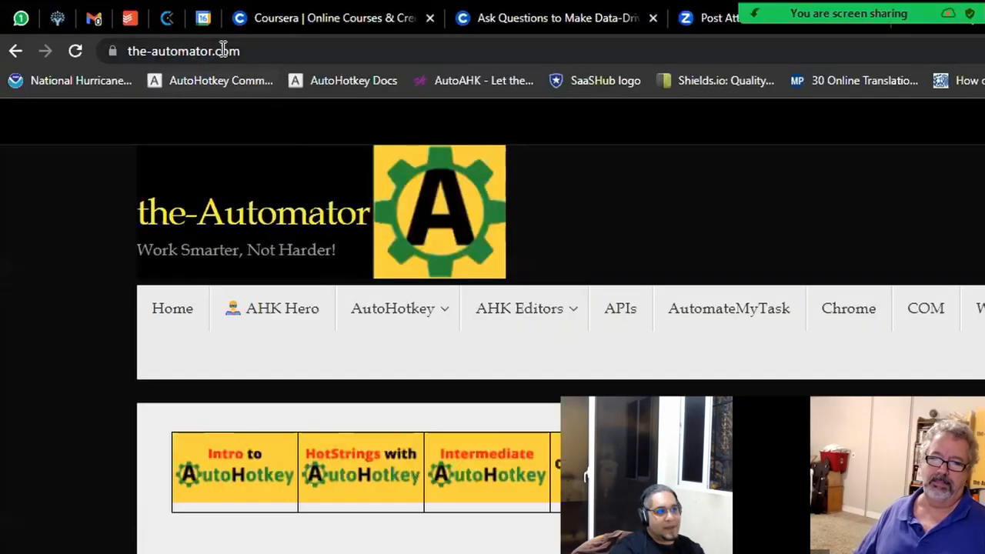
click(183, 51)
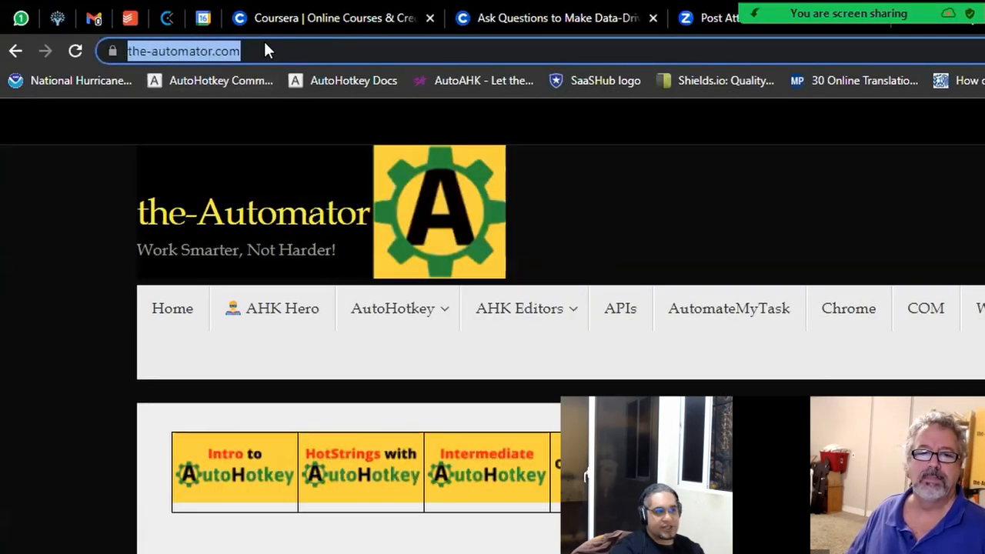
mouse_move(449, 507)
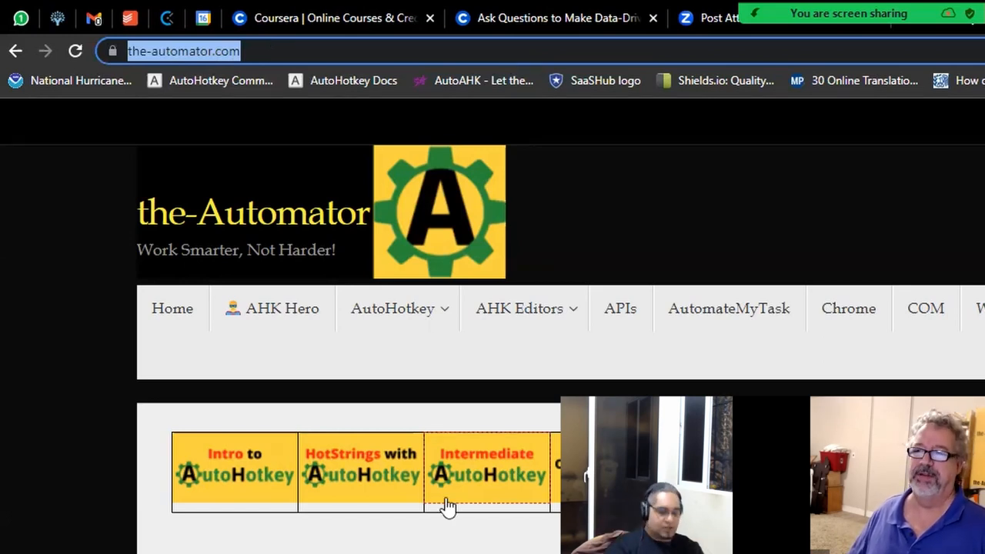
text(java)
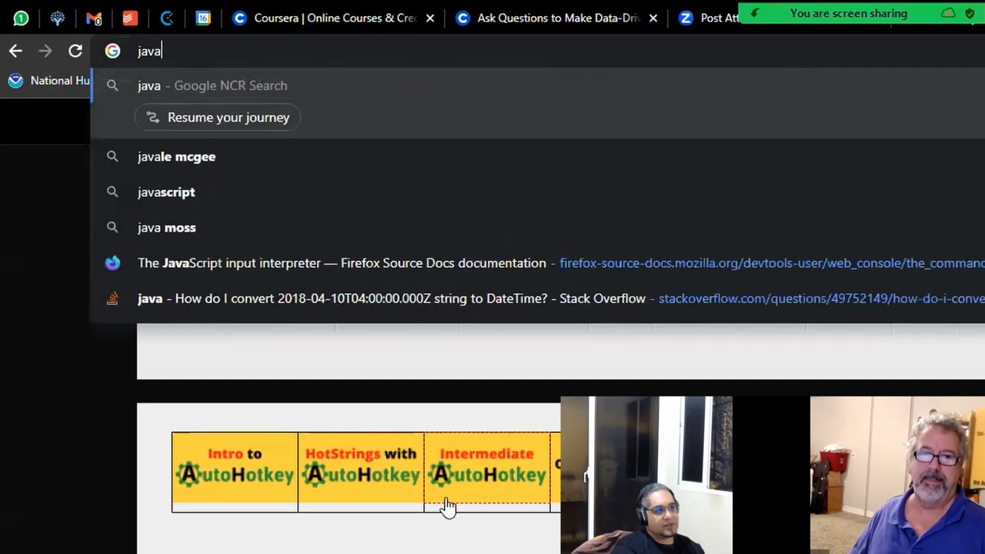
text(script:)
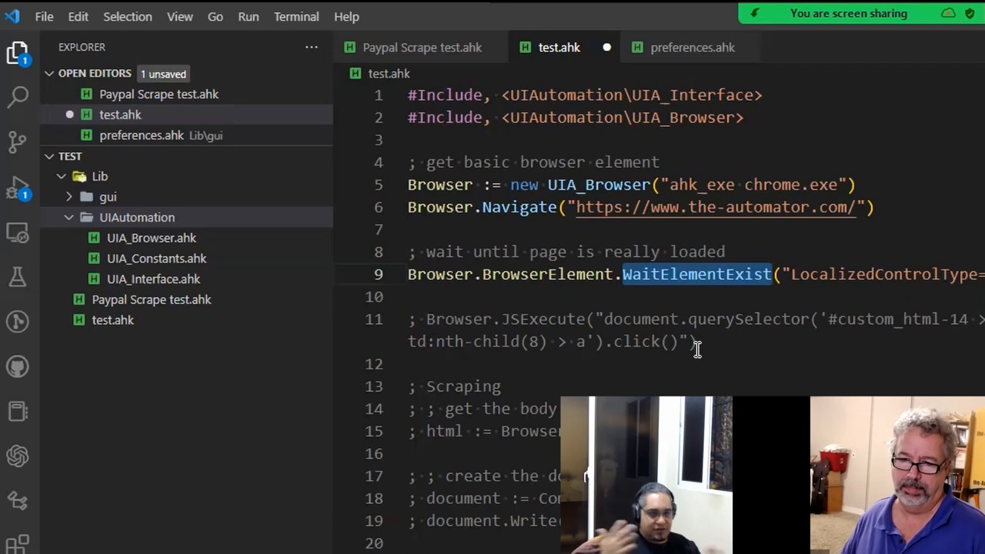
mouse_move(700, 319)
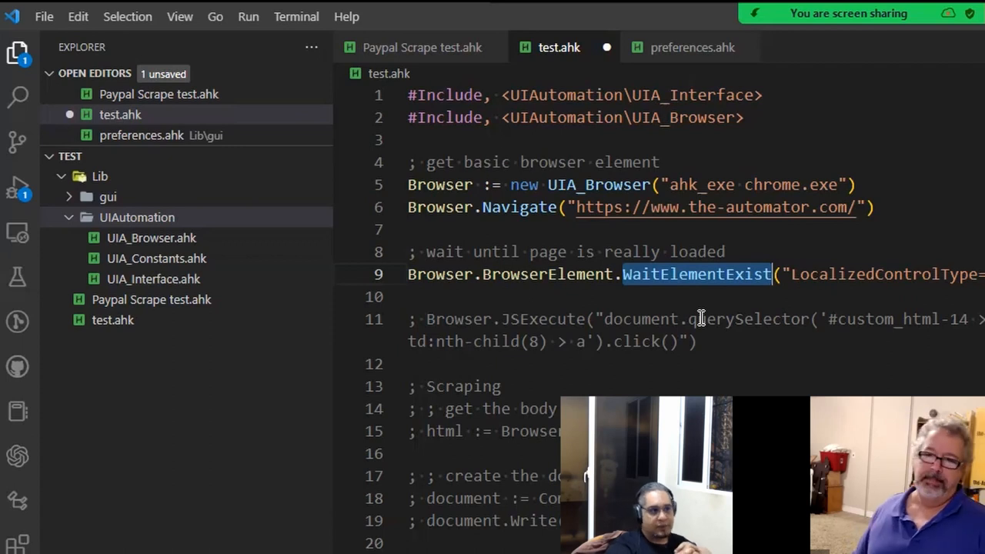
mouse_move(748, 293)
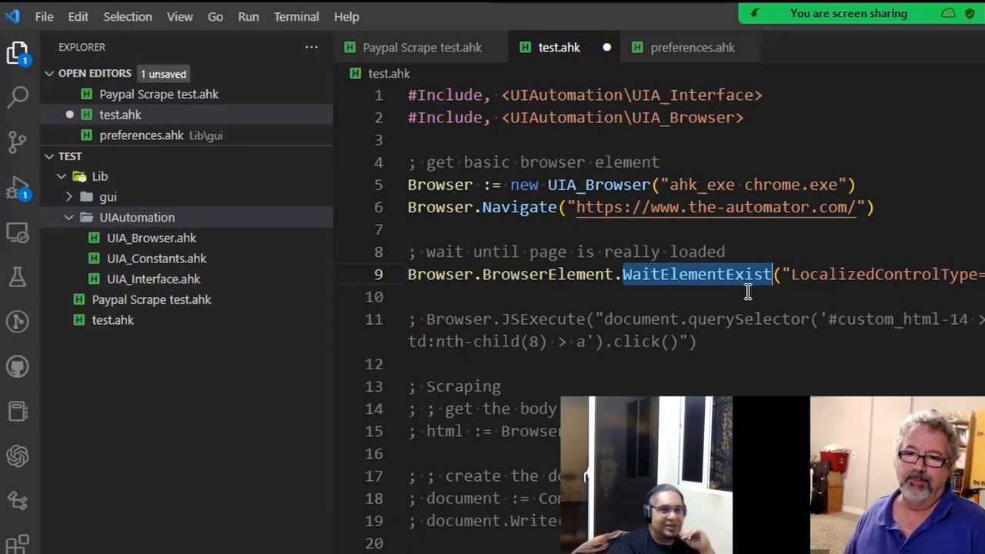